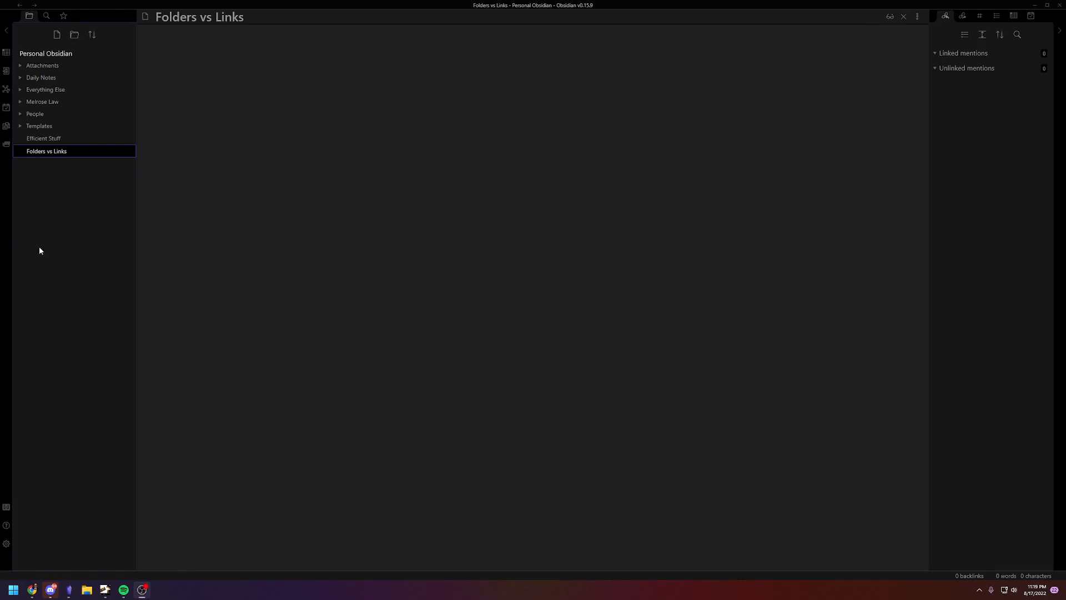
mouse_move(252, 96)
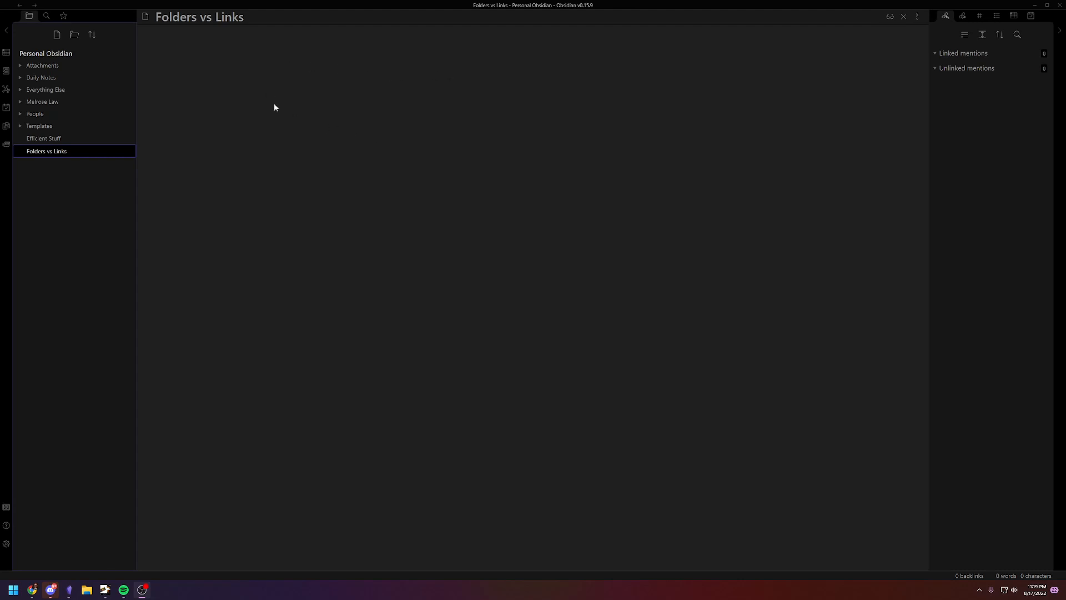
mouse_move(358, 81)
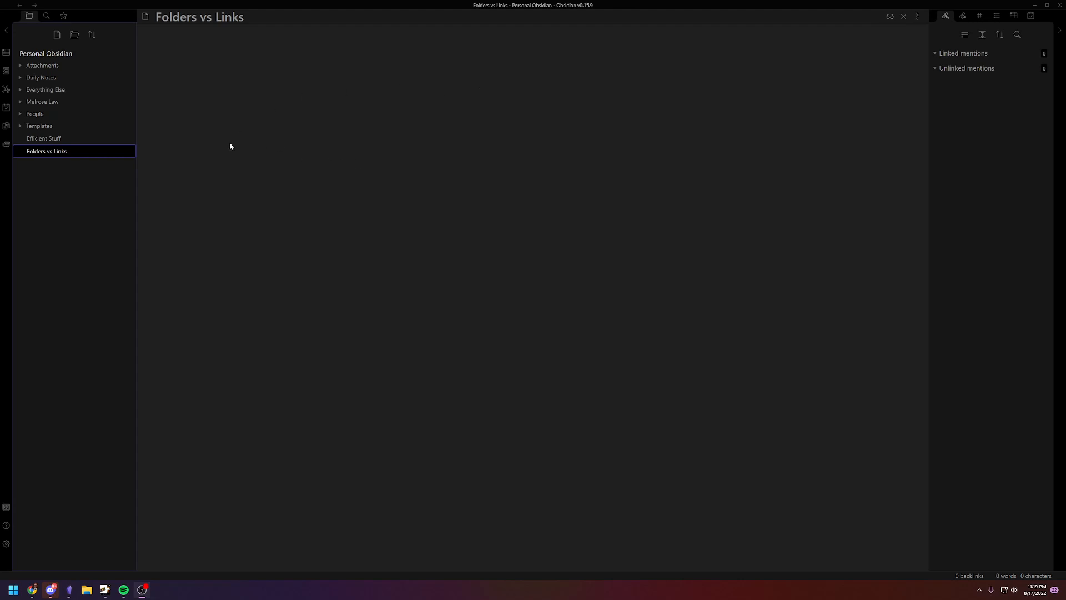
mouse_move(310, 69)
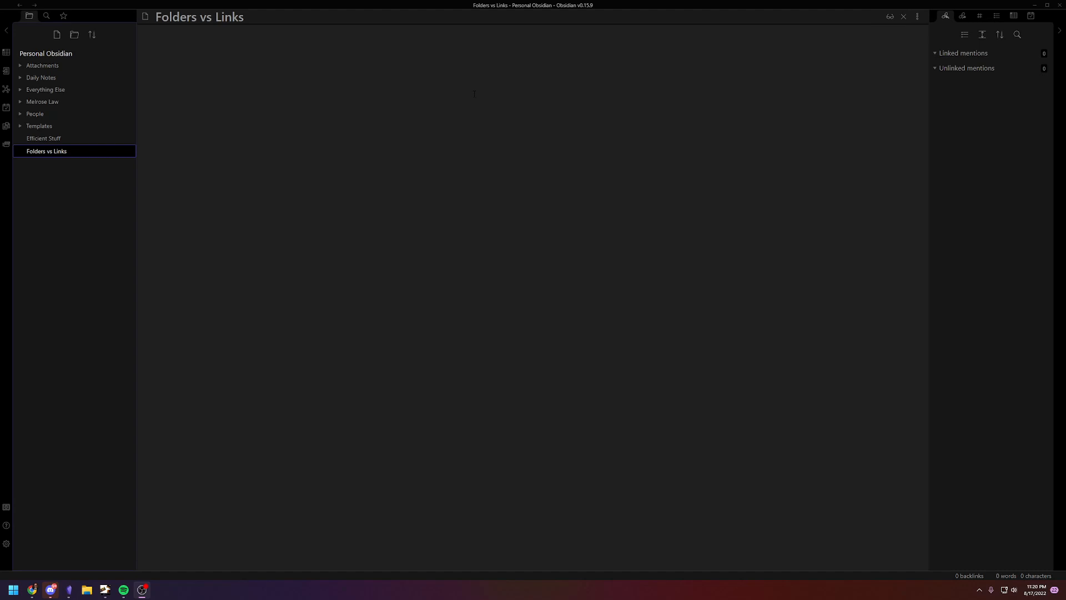
mouse_move(156, 179)
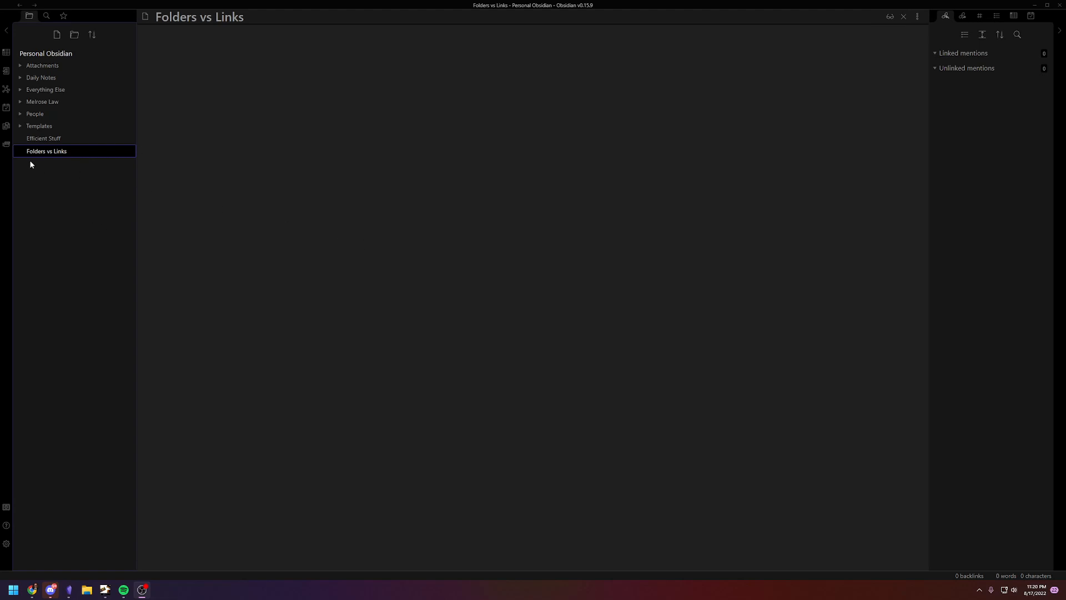
mouse_move(43, 138)
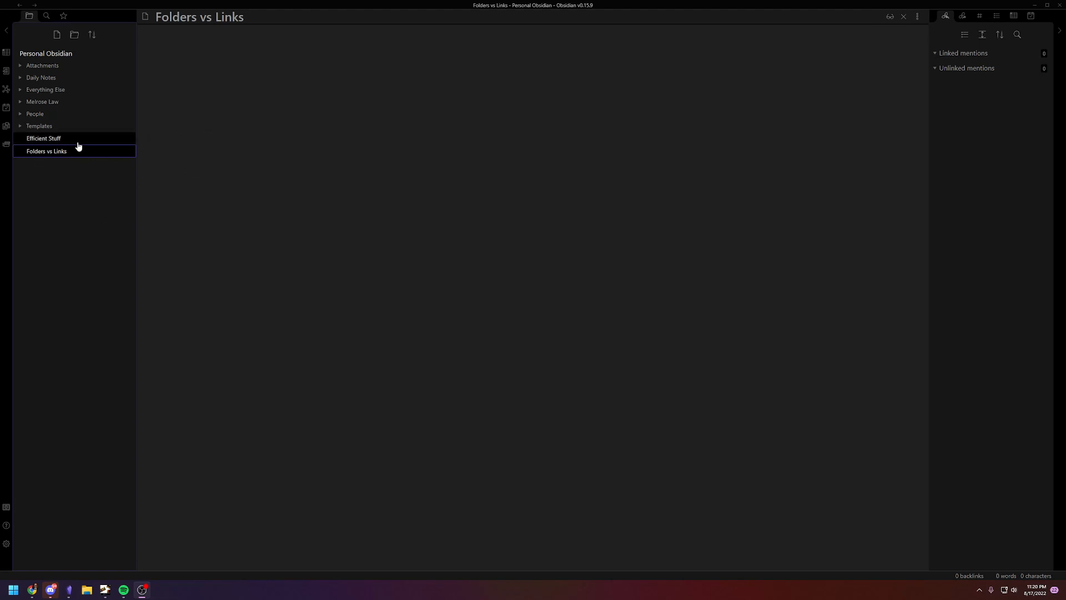
- Open the 'Efficient Stuff' note from the file explorer
left_click(43, 138)
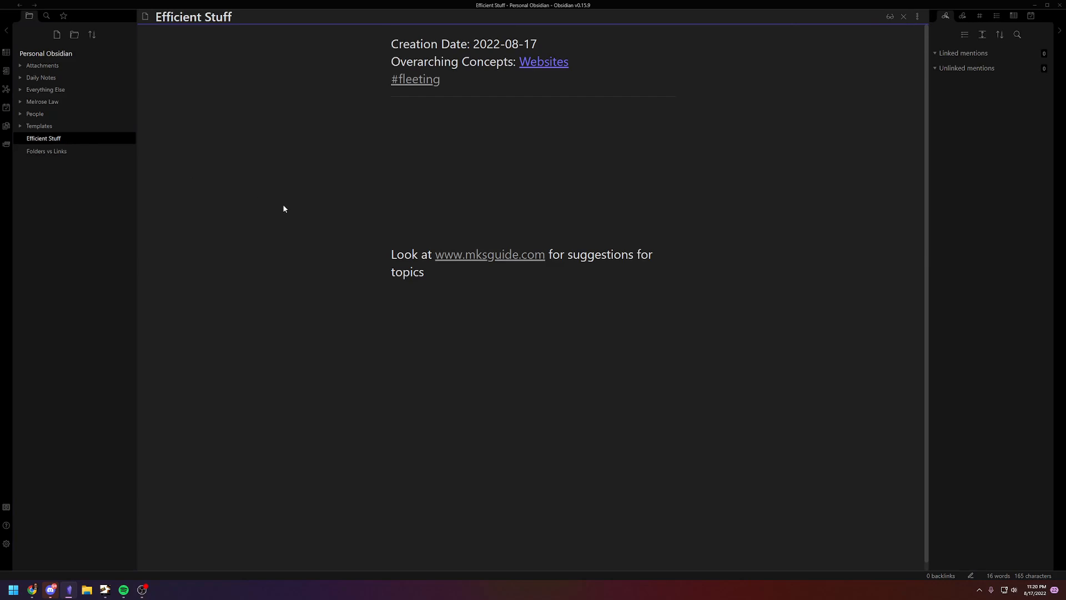
mouse_move(105, 274)
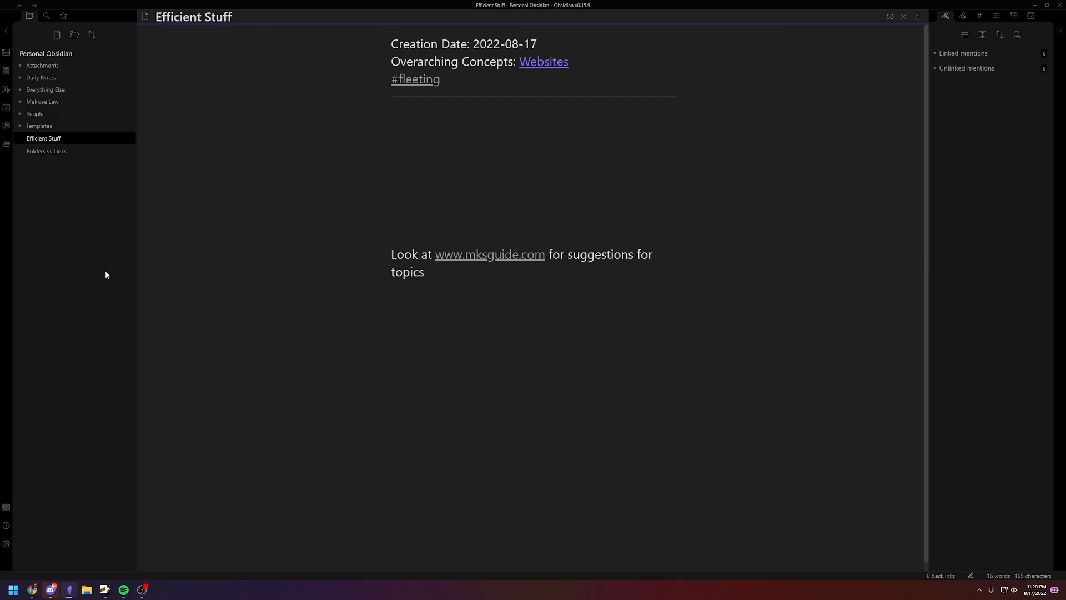
mouse_move(271, 339)
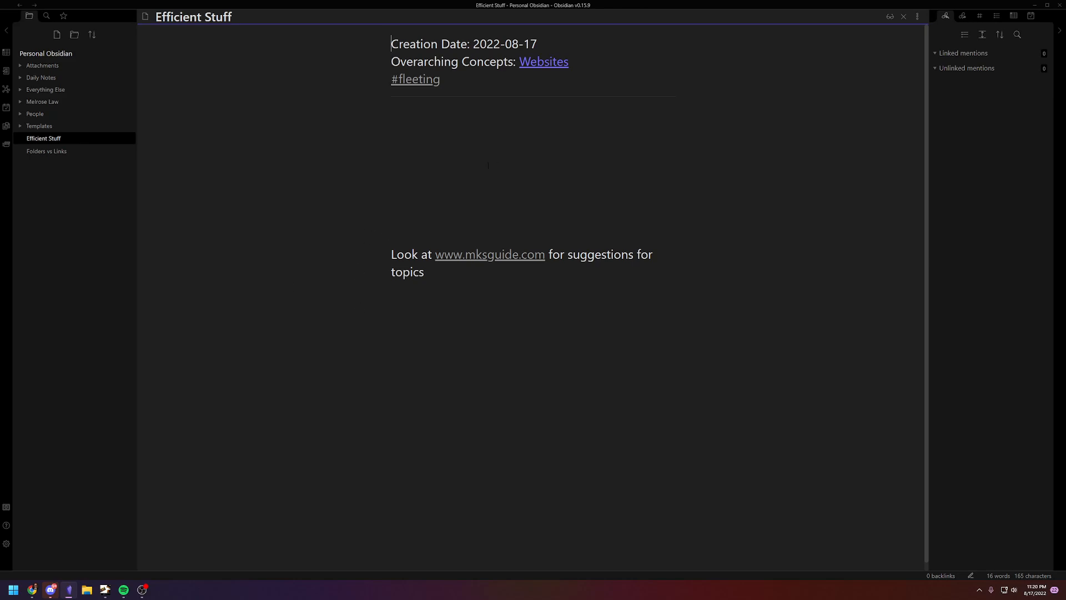
mouse_move(494, 265)
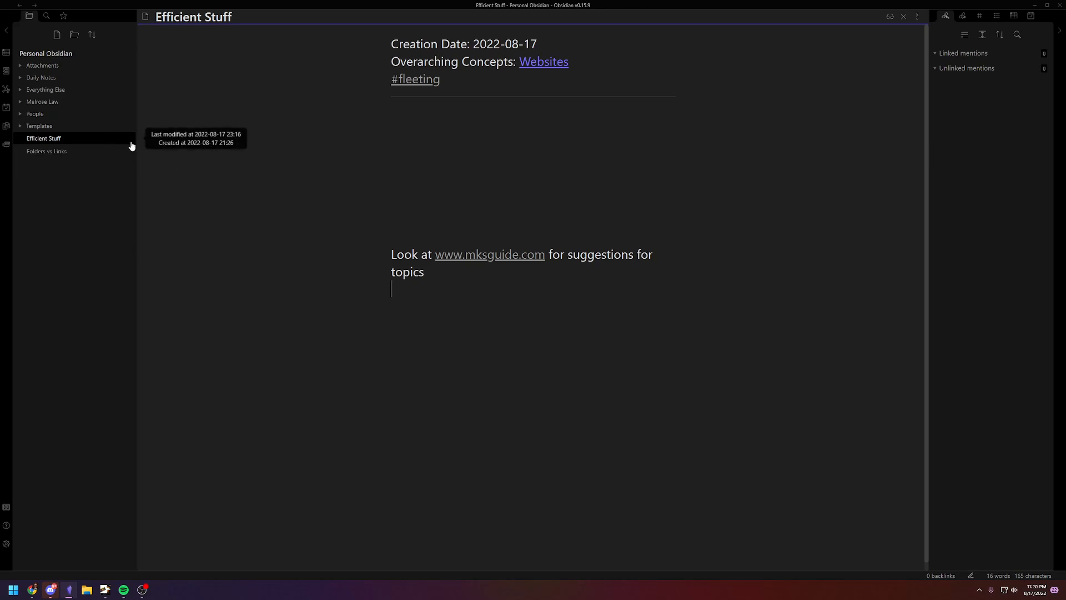
left_click(41, 77)
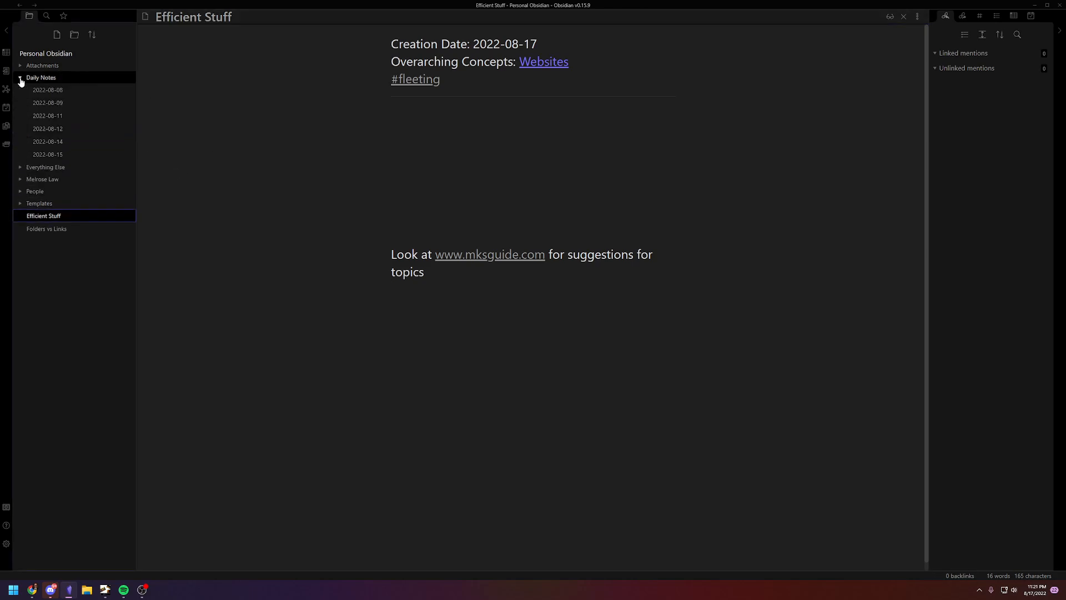
left_click(41, 76)
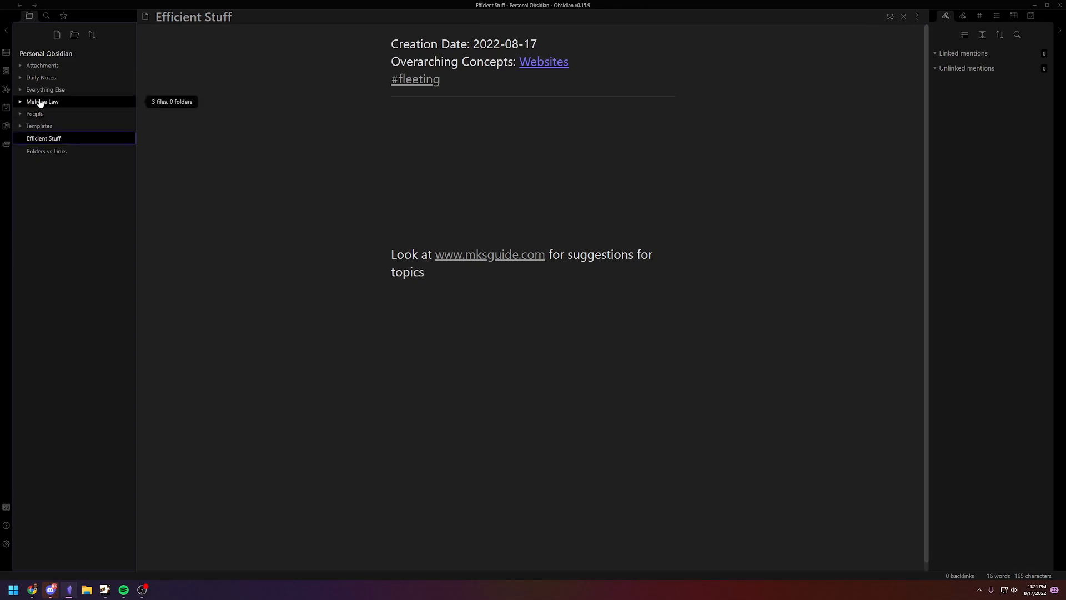
mouse_move(26, 109)
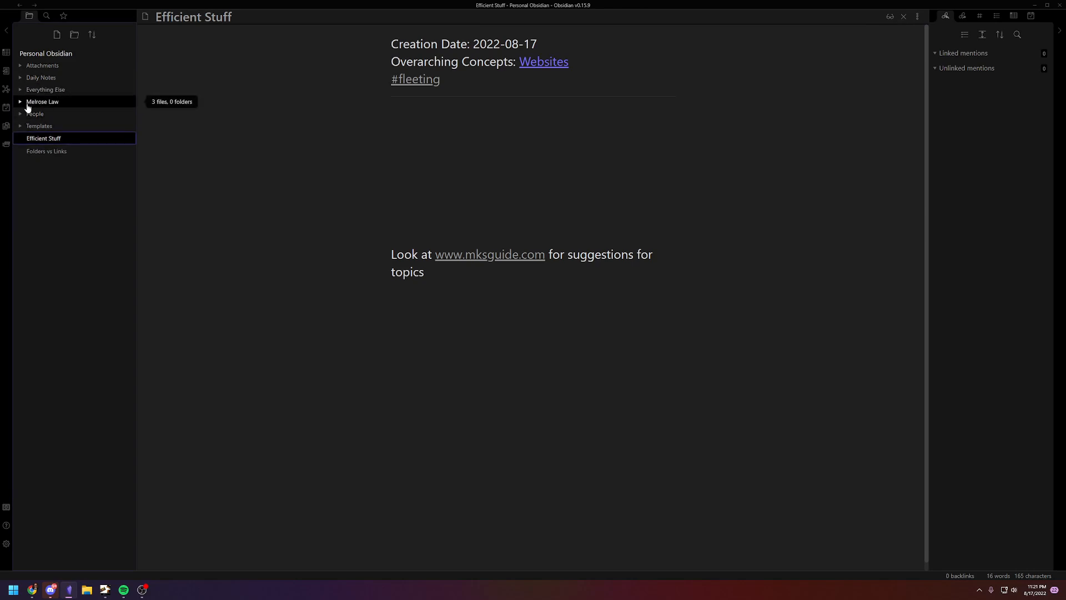
mouse_move(36, 102)
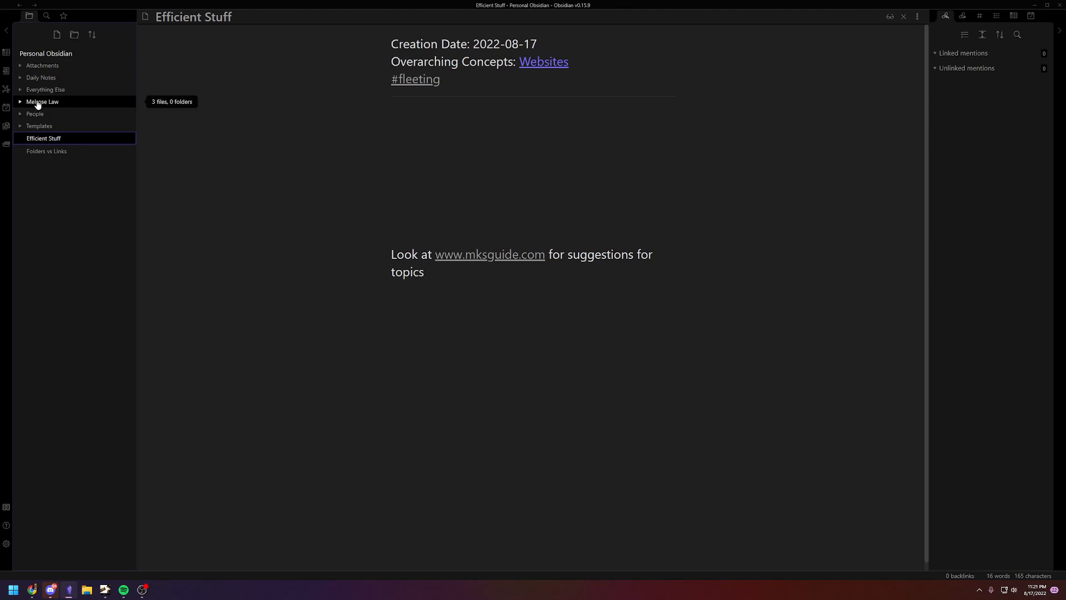
mouse_move(3, 105)
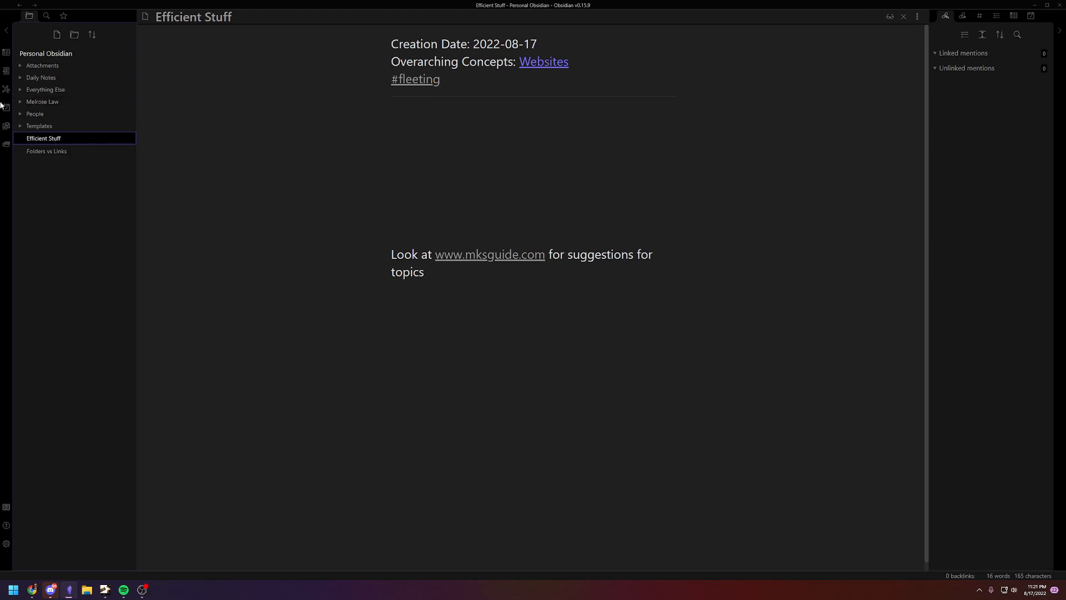
mouse_move(46, 151)
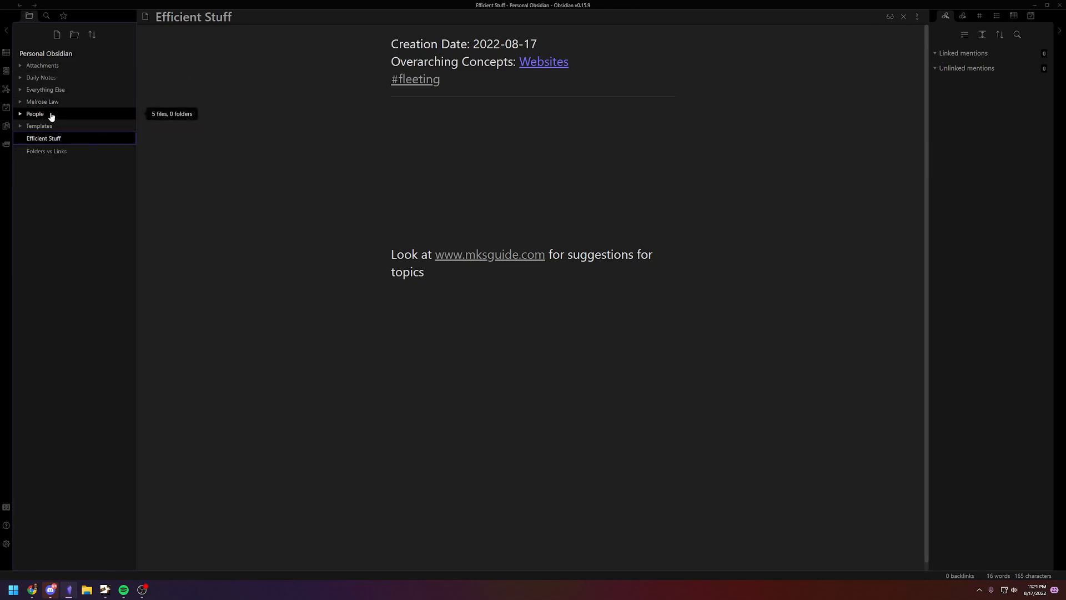
mouse_move(340, 234)
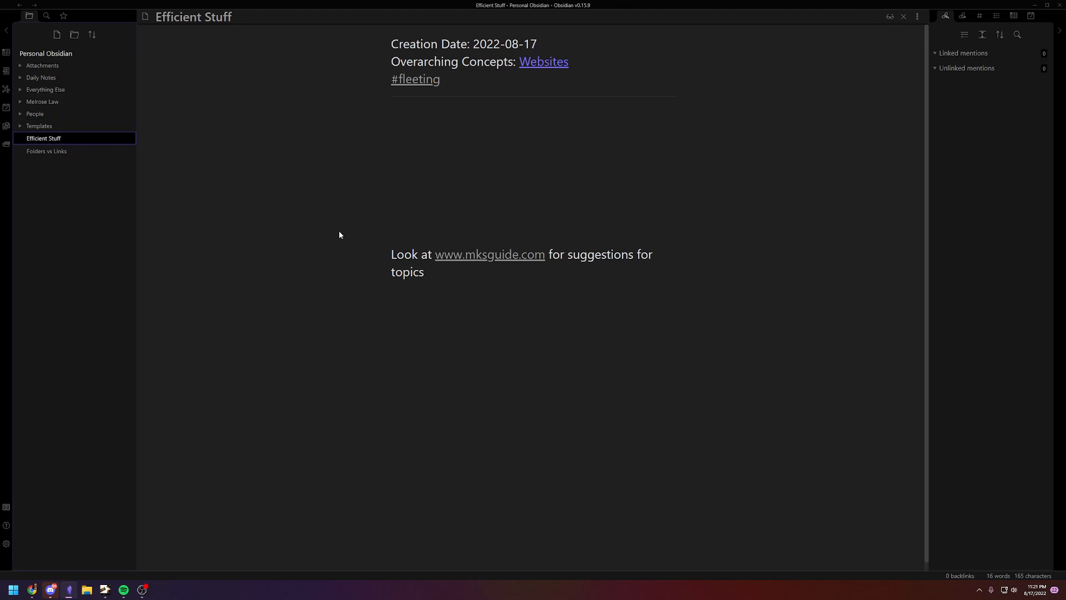
mouse_move(362, 226)
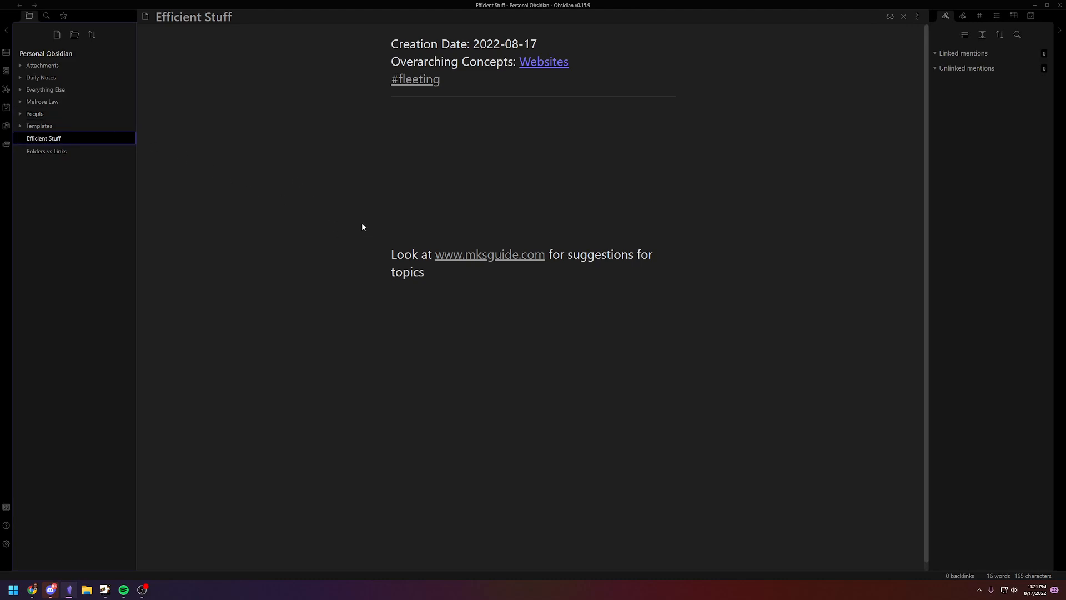
mouse_move(239, 209)
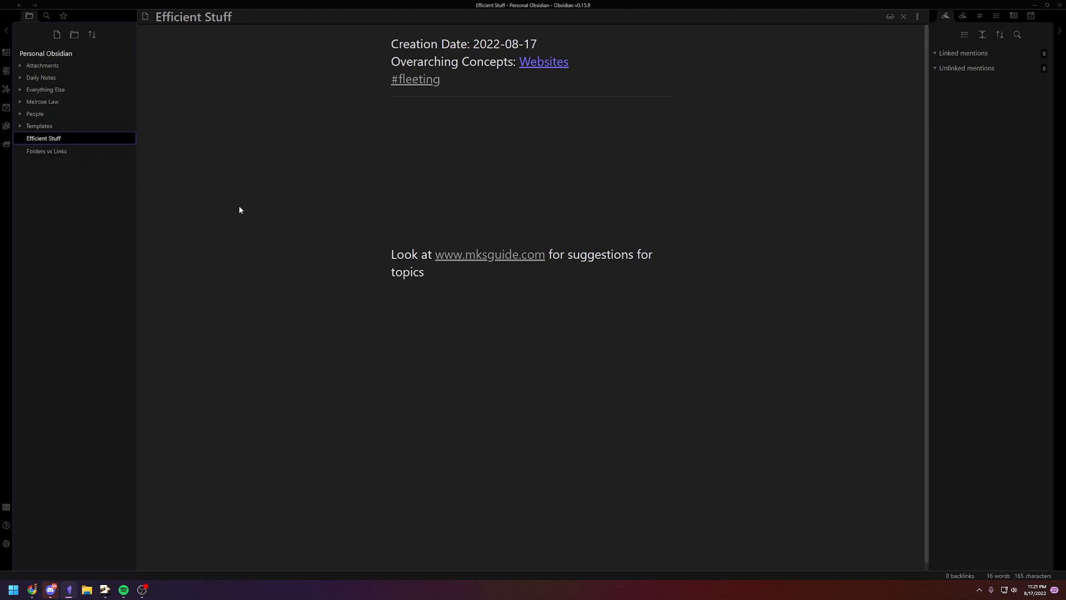
mouse_move(334, 171)
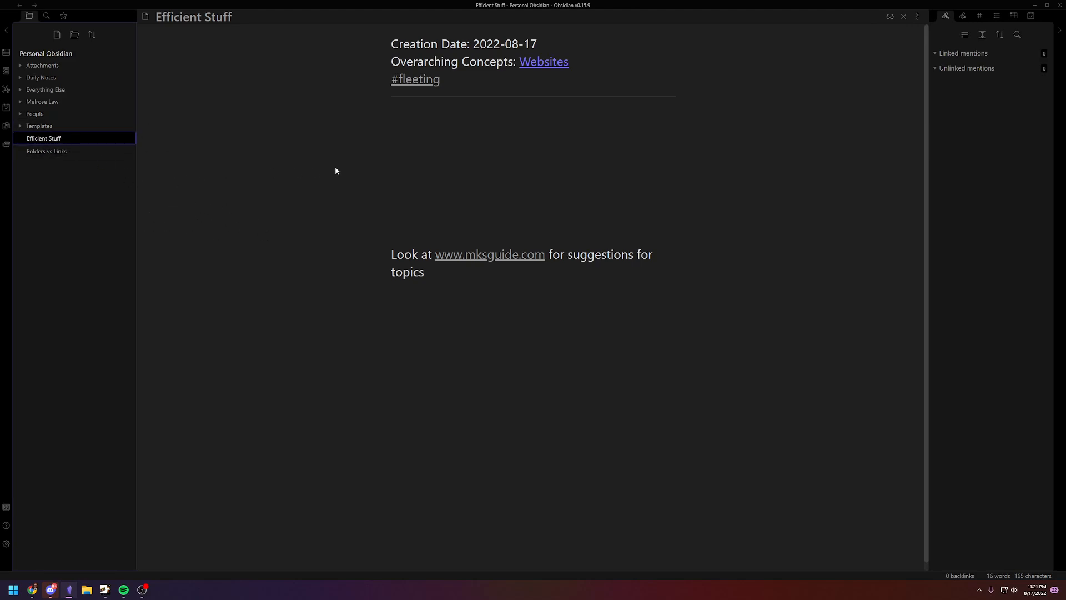
mouse_move(192, 107)
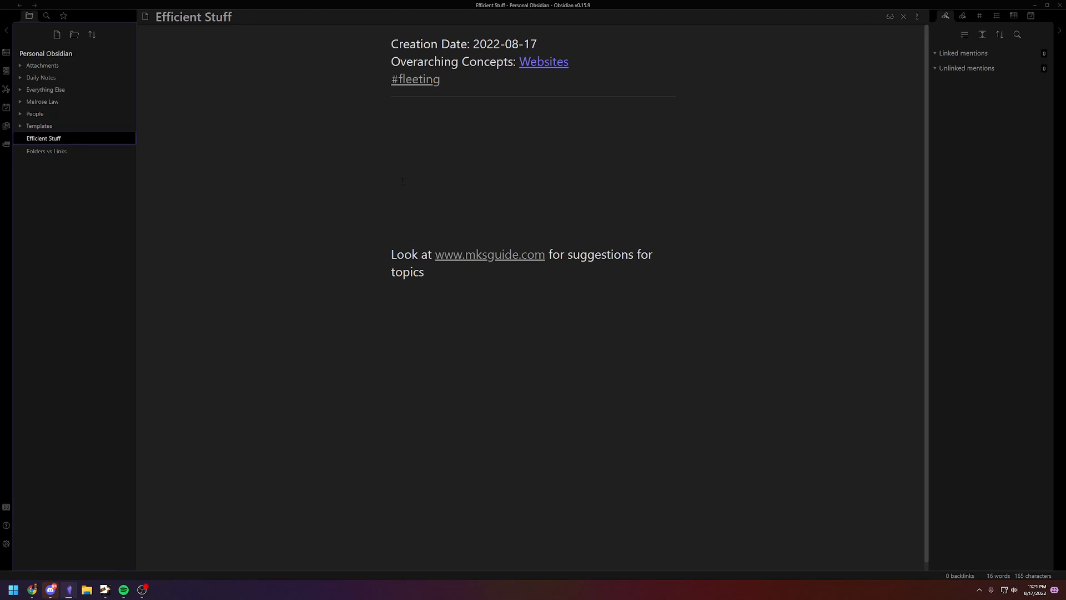
mouse_move(361, 207)
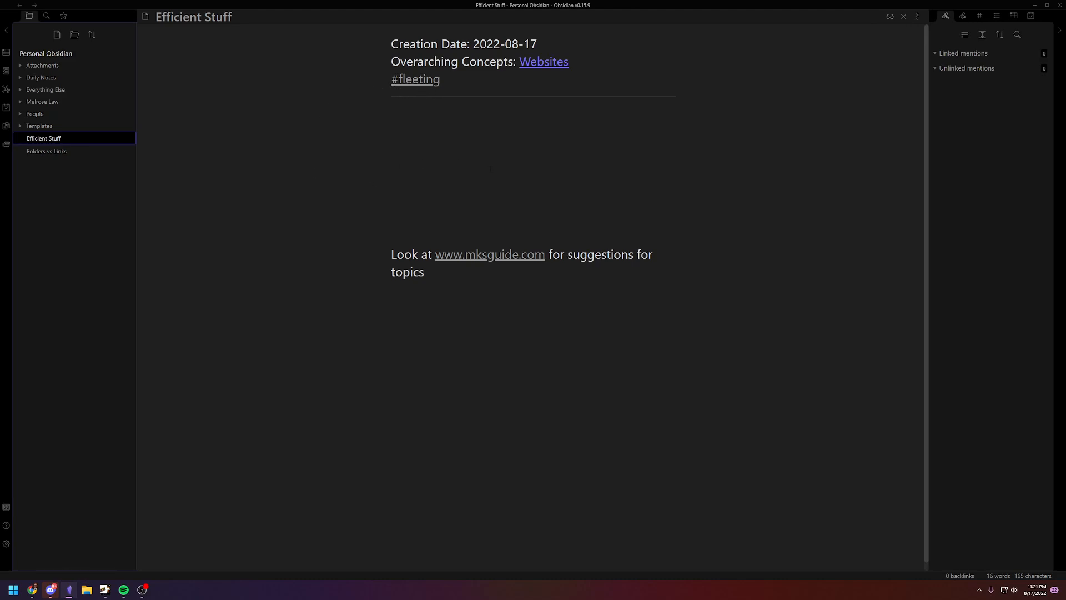
mouse_move(314, 168)
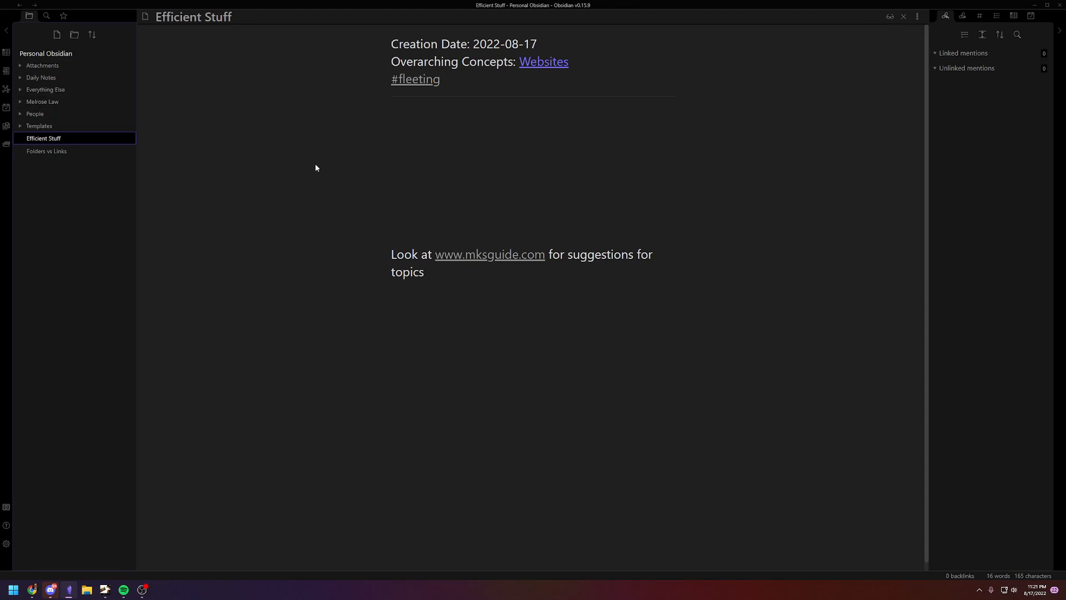
mouse_move(219, 143)
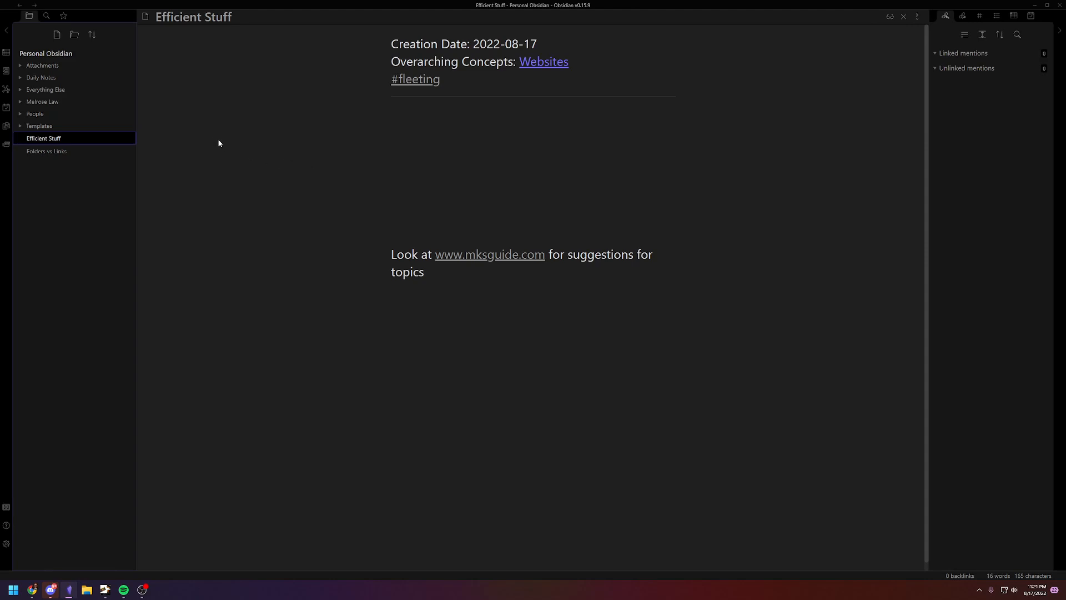
mouse_move(259, 164)
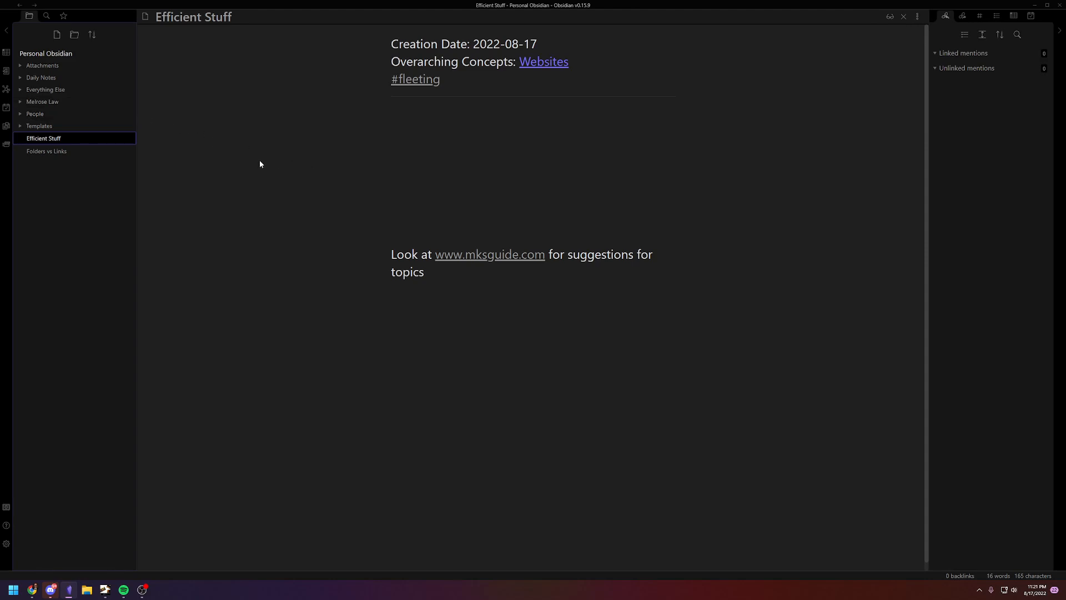
mouse_move(262, 146)
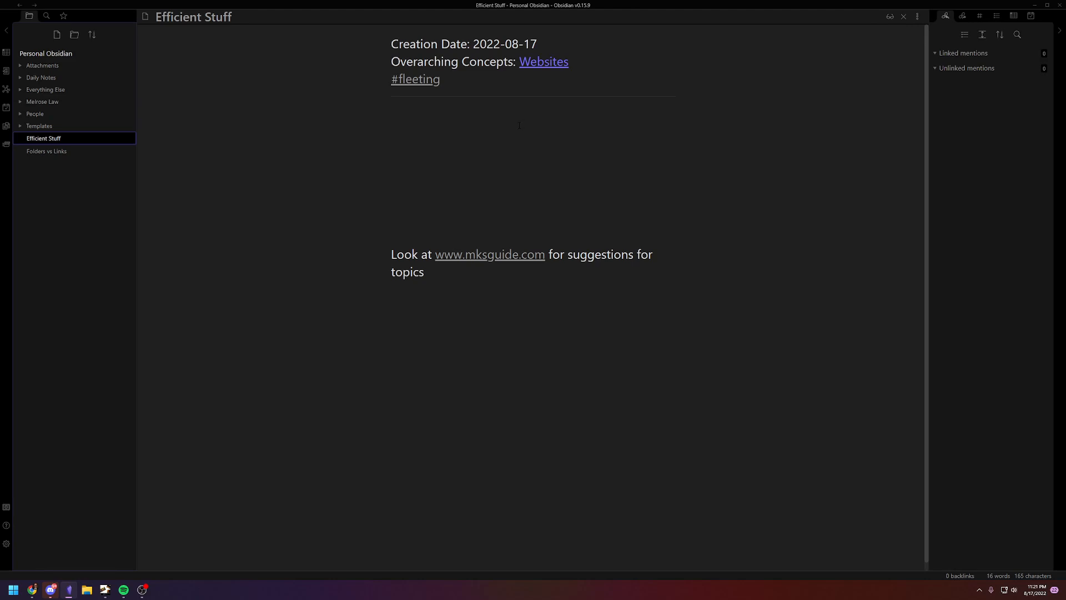
mouse_move(285, 190)
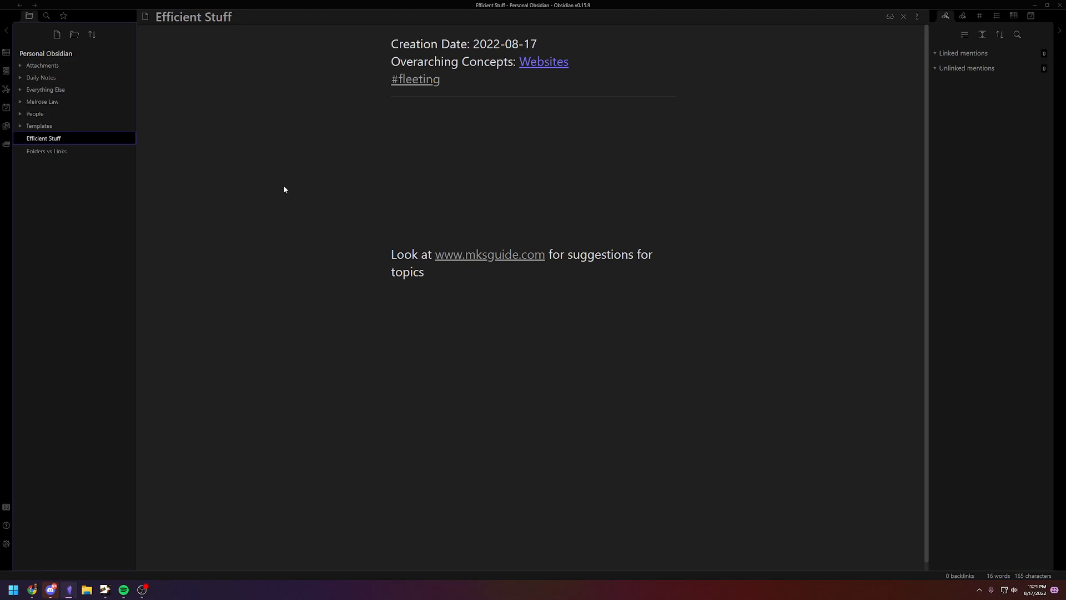
mouse_move(281, 188)
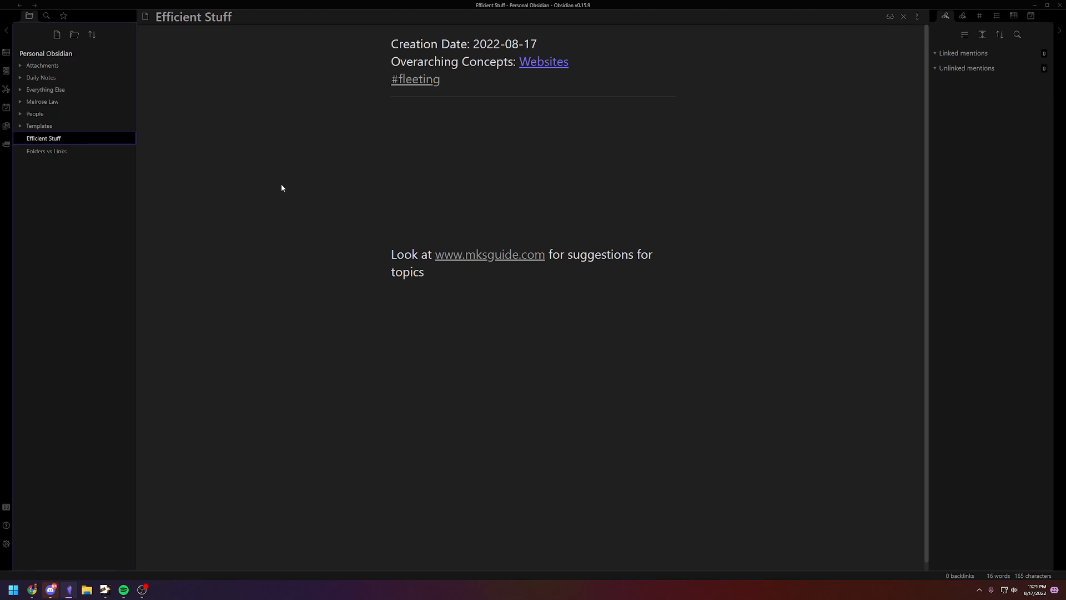
mouse_move(562, 69)
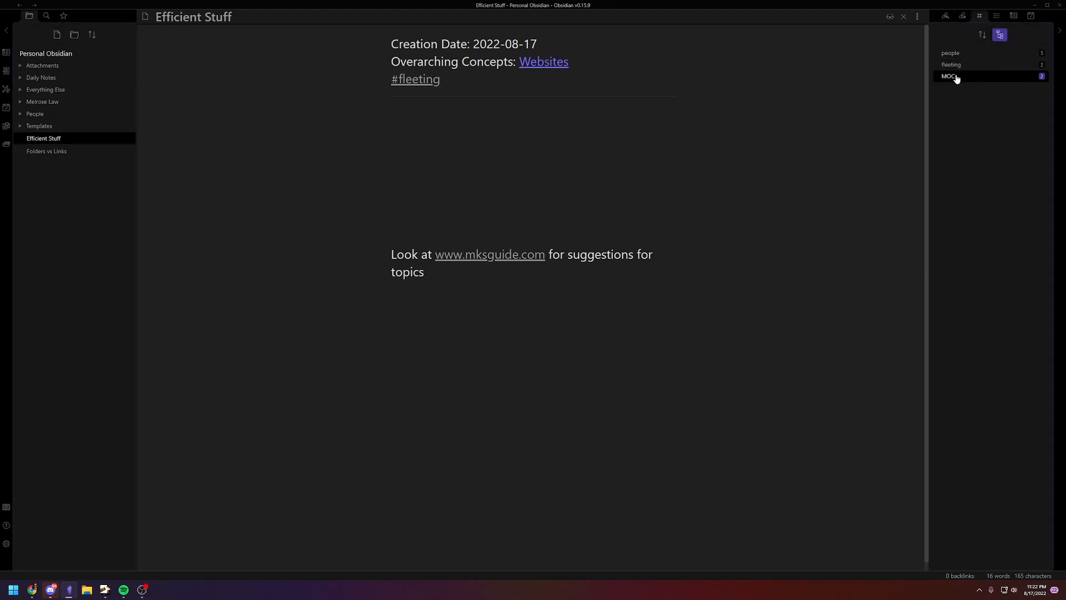
- Search the vault for the MOC tag and open the 'Personal Investing' result
left_click(947, 77)
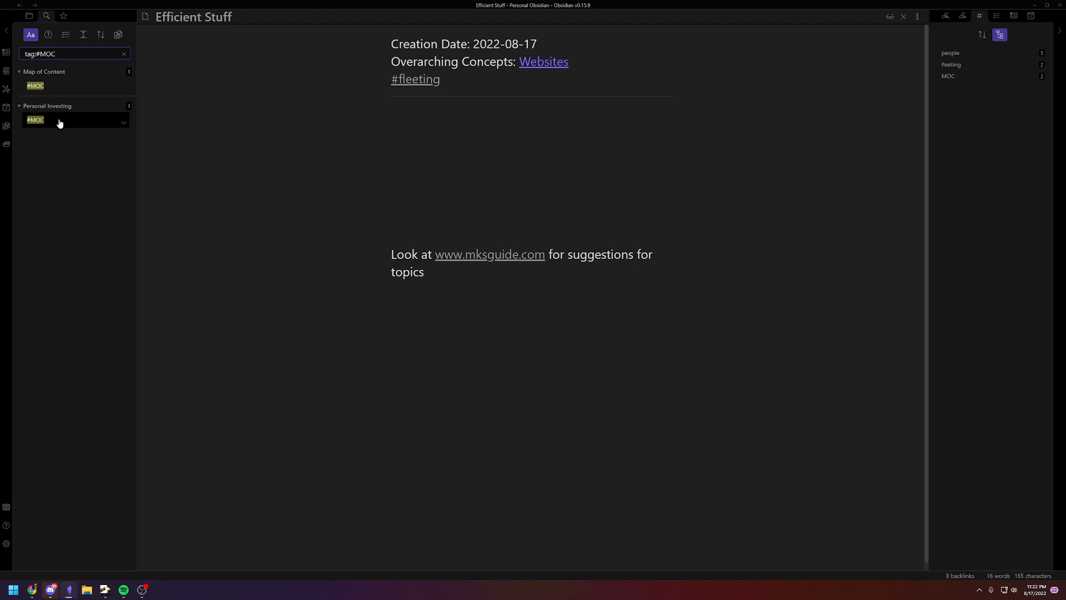
left_click(34, 120)
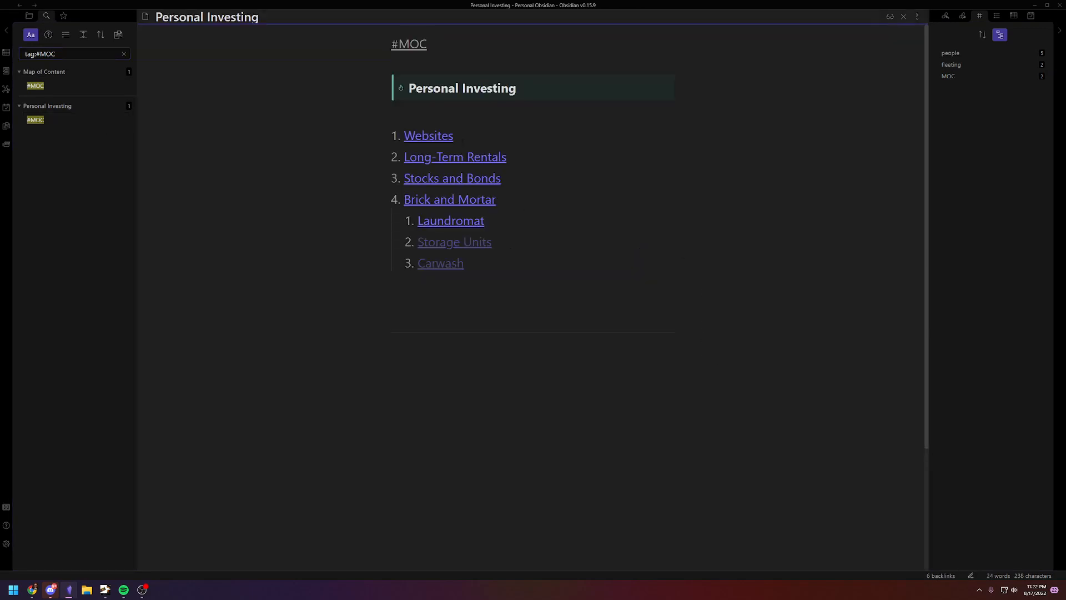
mouse_move(453, 143)
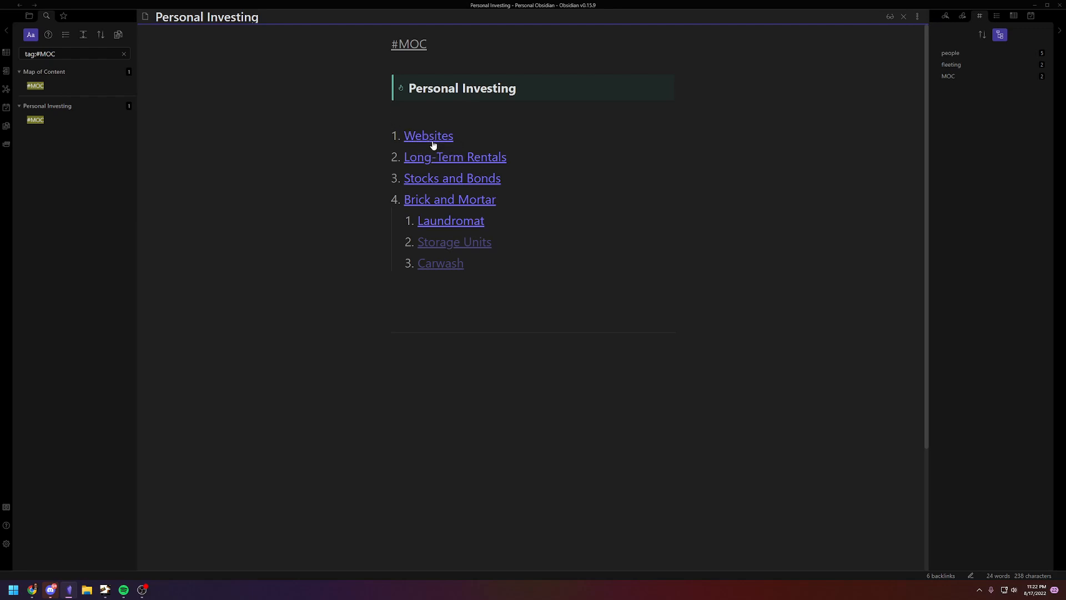
mouse_move(434, 139)
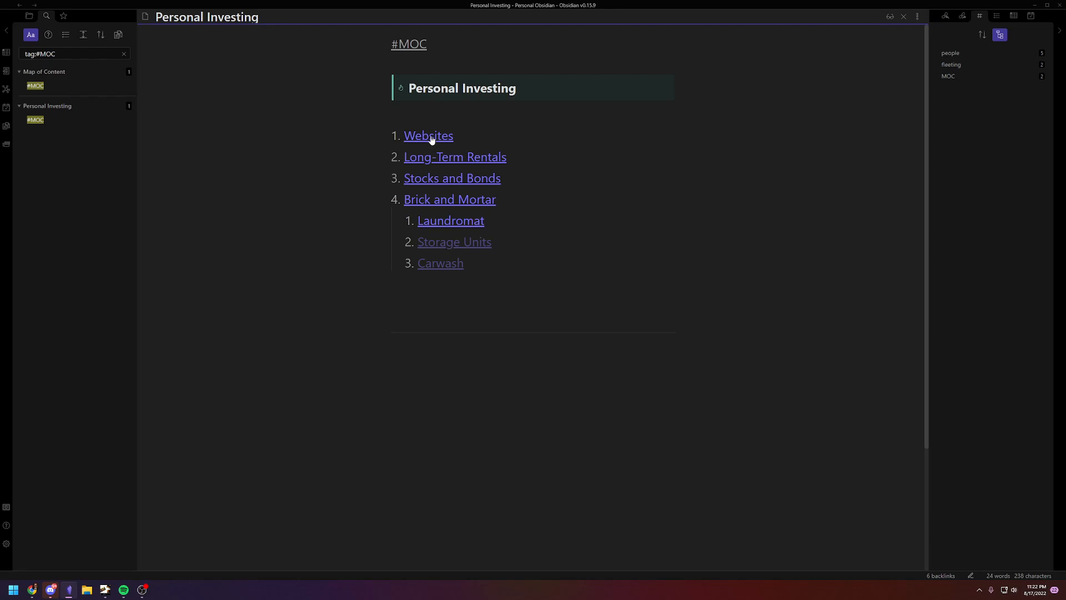
- Follow the 'Brick and Mortar' link and show its backlinks in the right sidebar
left_click(449, 199)
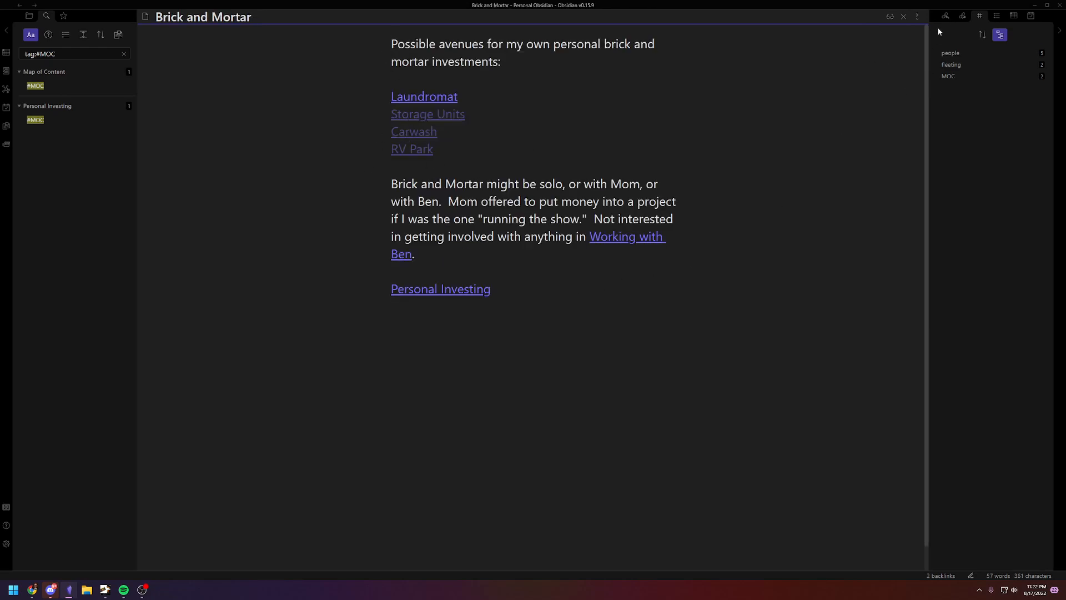
left_click(944, 16)
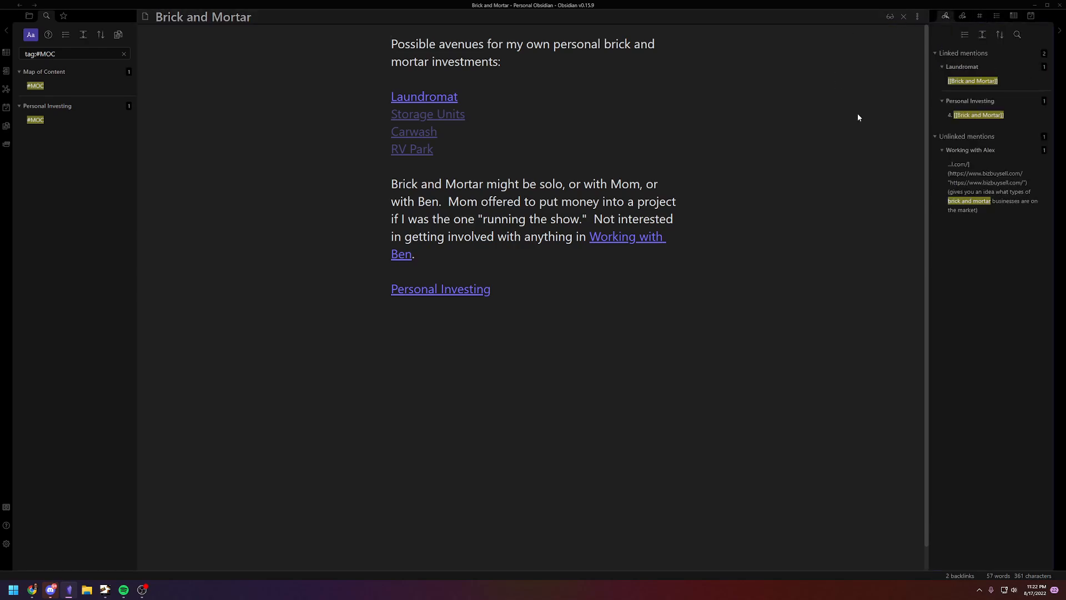
mouse_move(867, 158)
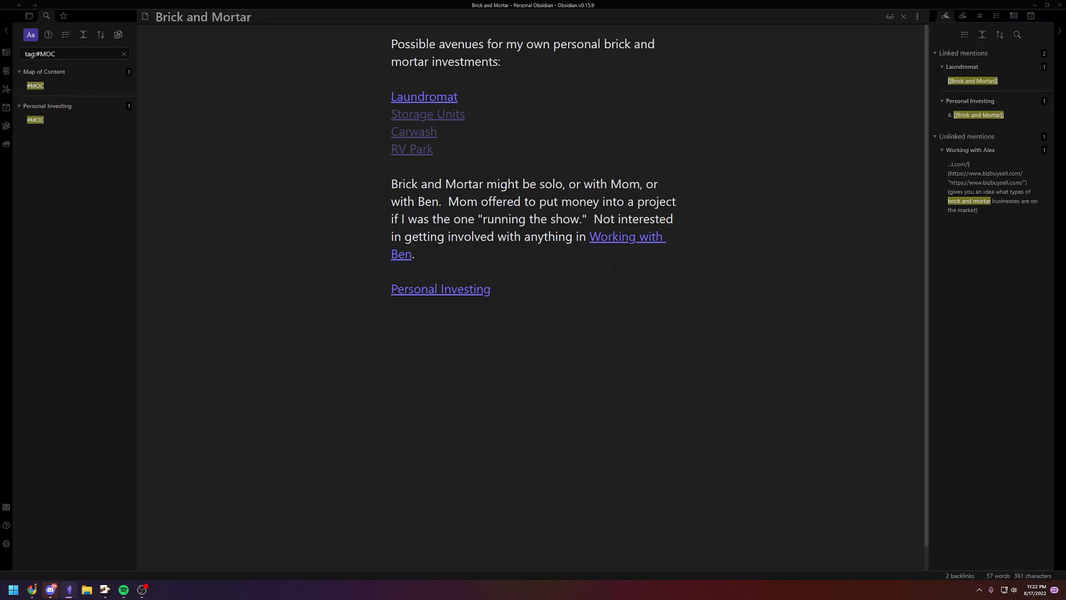
mouse_move(378, 230)
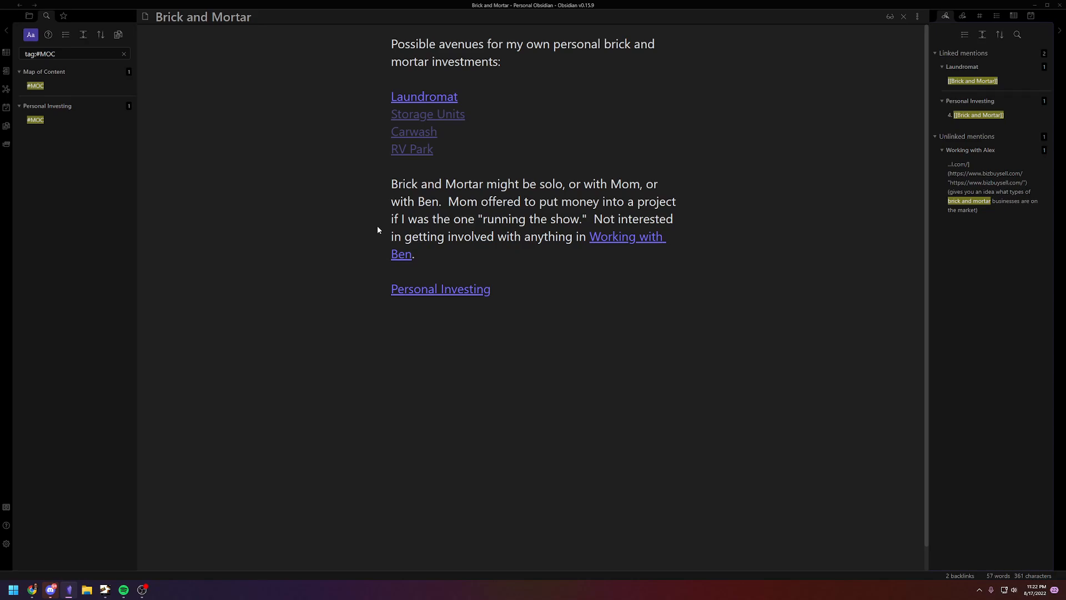
mouse_move(386, 222)
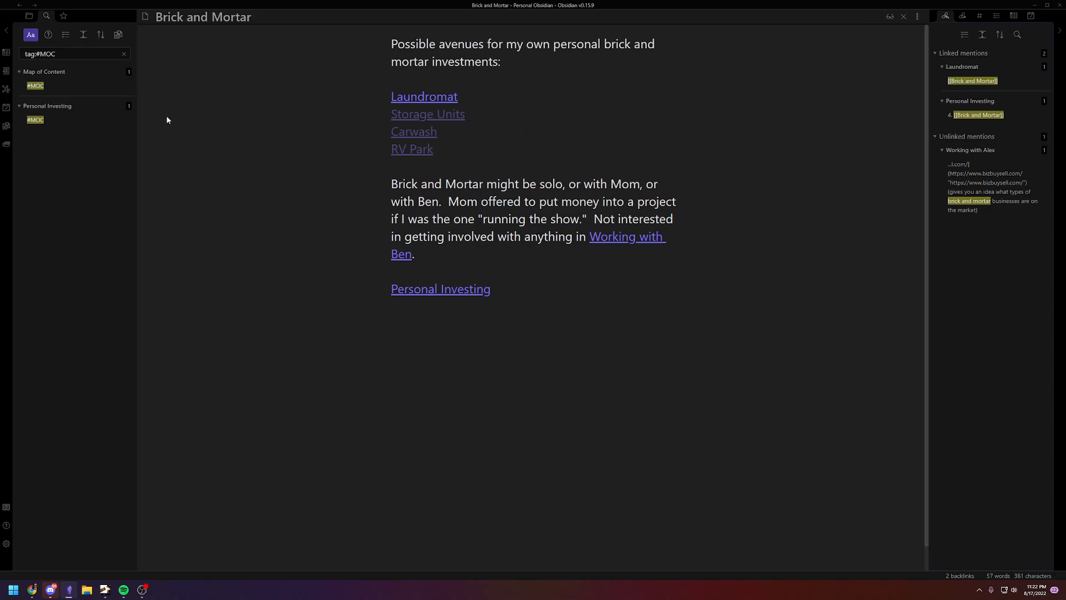
- Show the file explorer, expand the Templates folder and open the 'Folders vs Links' note
left_click(29, 15)
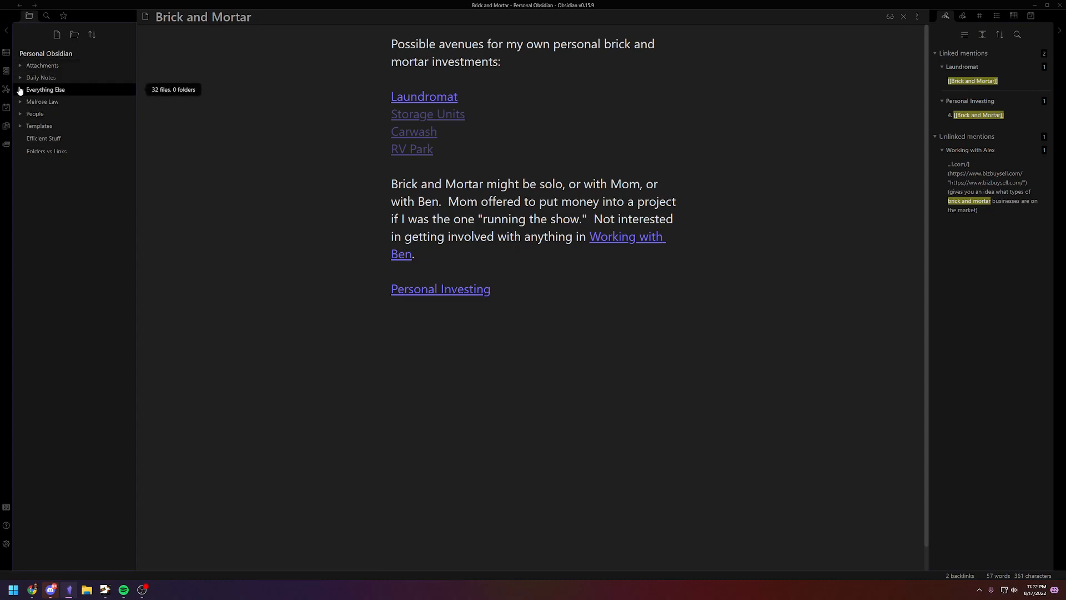
left_click(39, 125)
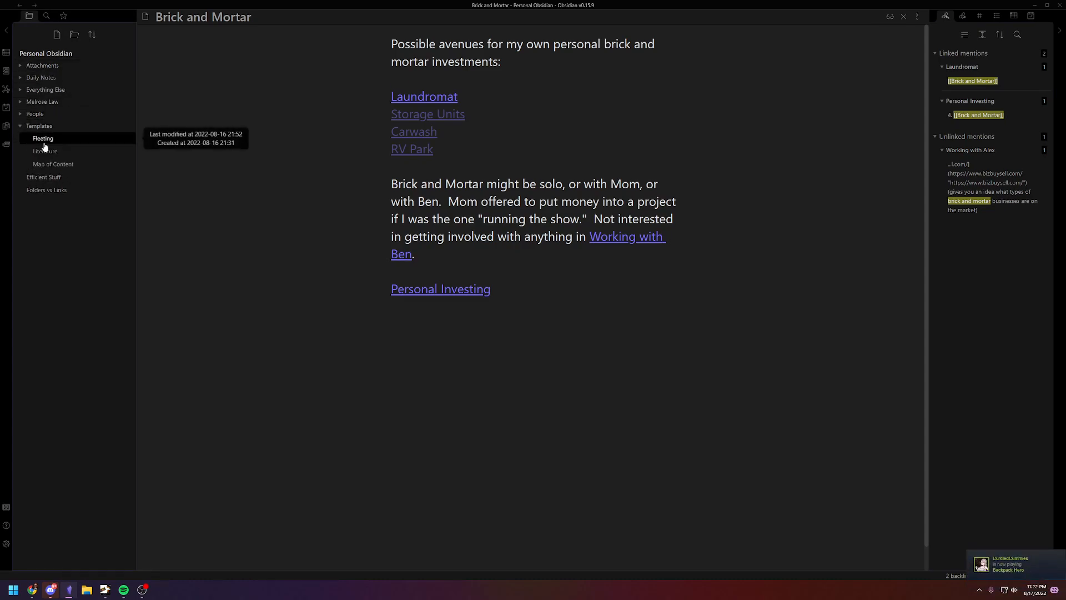
mouse_move(180, 217)
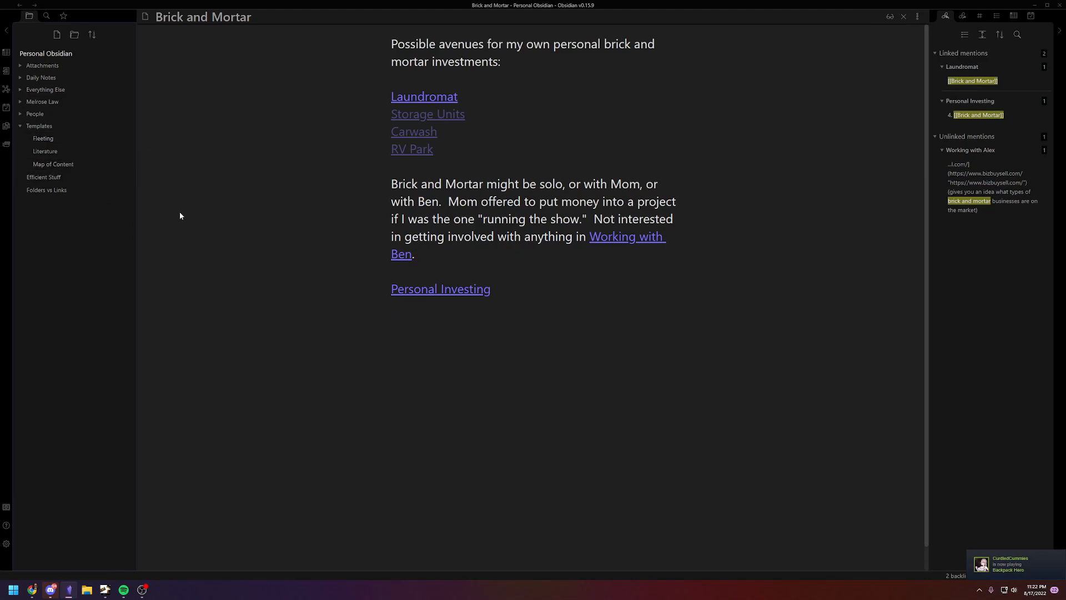
mouse_move(220, 227)
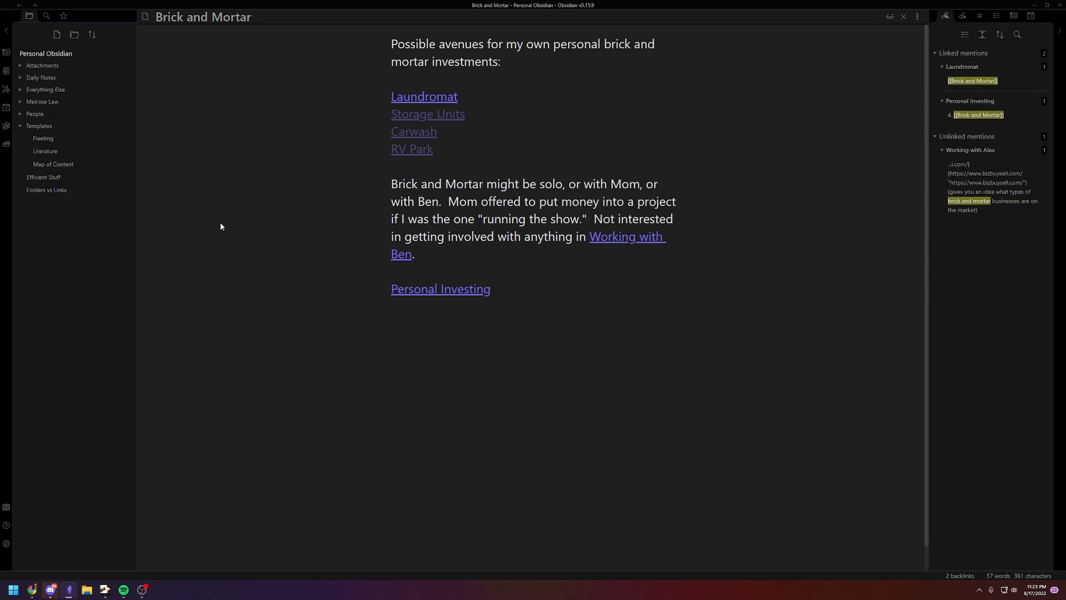
mouse_move(235, 220)
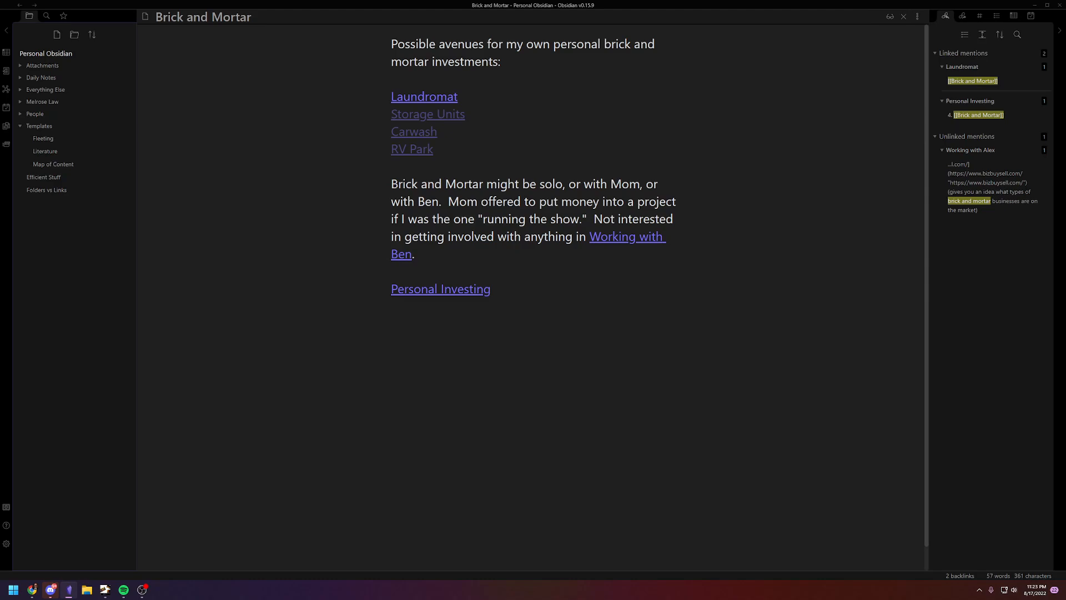
mouse_move(678, 272)
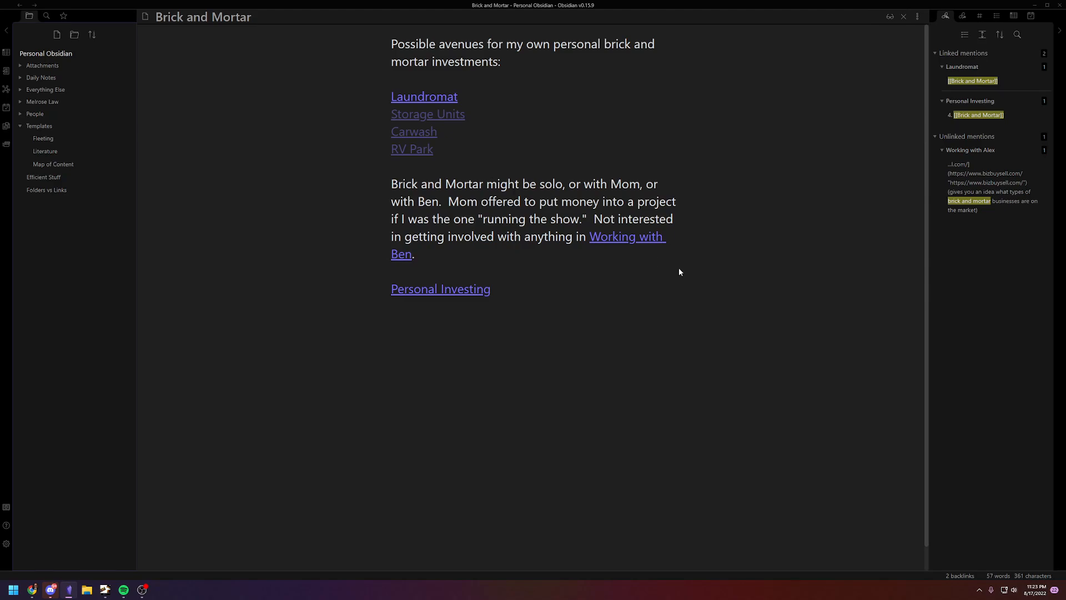
mouse_move(290, 197)
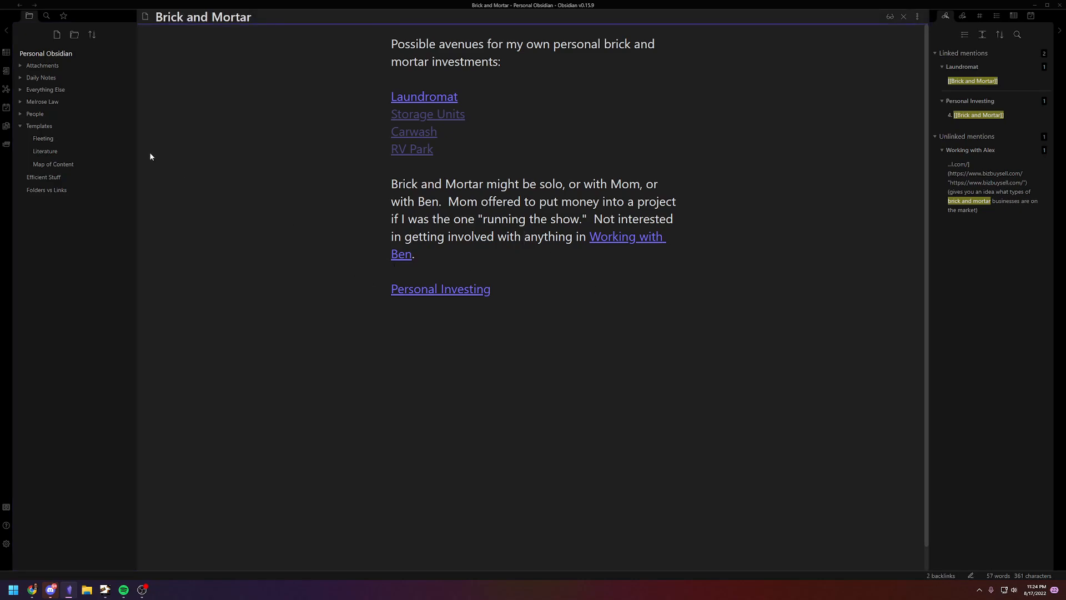
left_click(46, 190)
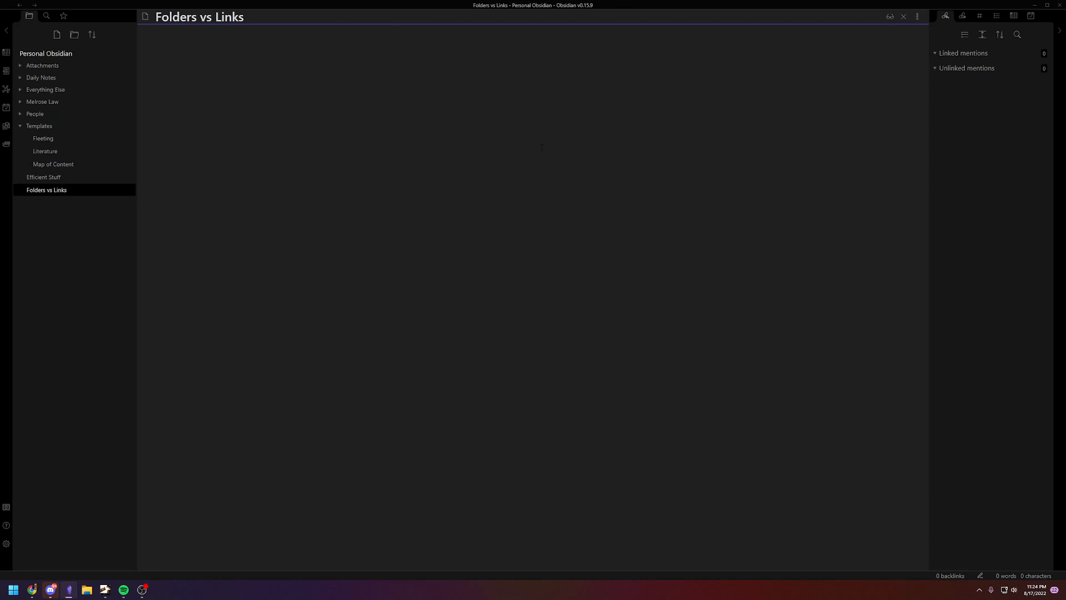
- Place the cursor in the empty 'Folders vs Links' note's editor, ready to write
left_click(393, 43)
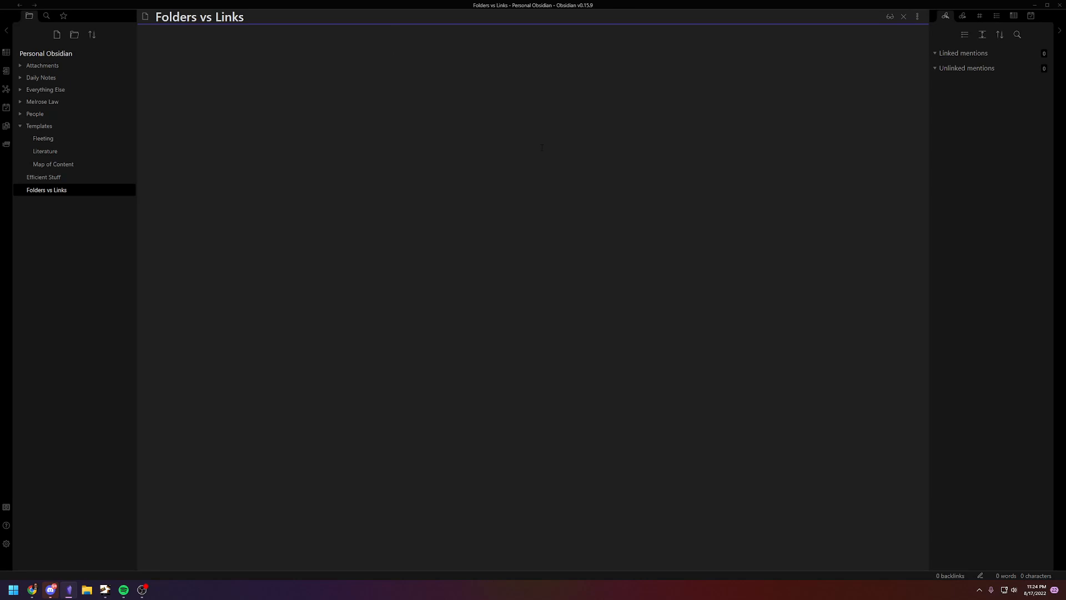
left_click(393, 43)
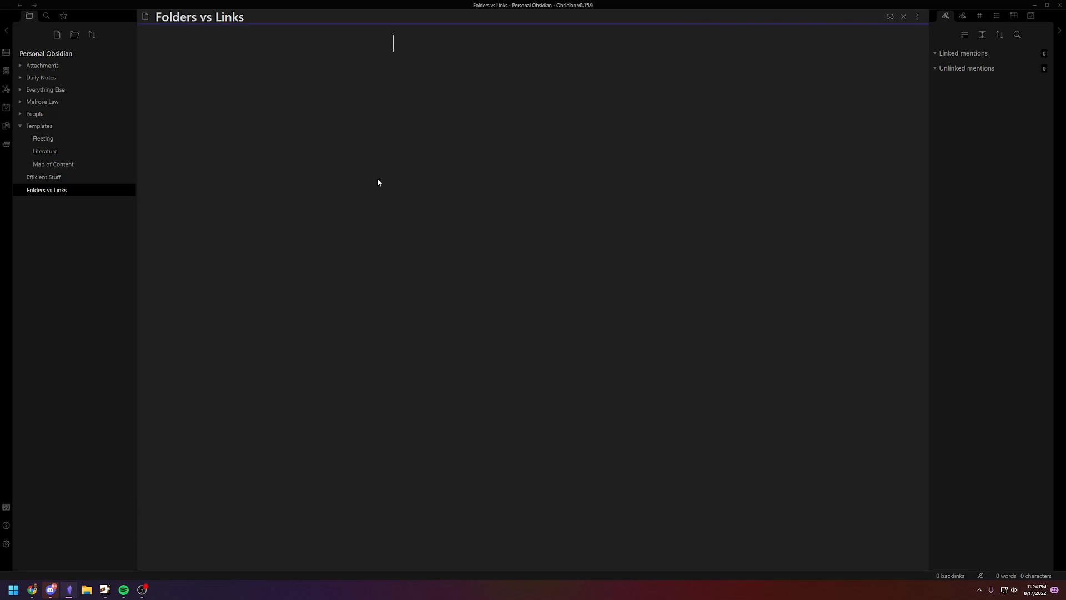
mouse_move(381, 181)
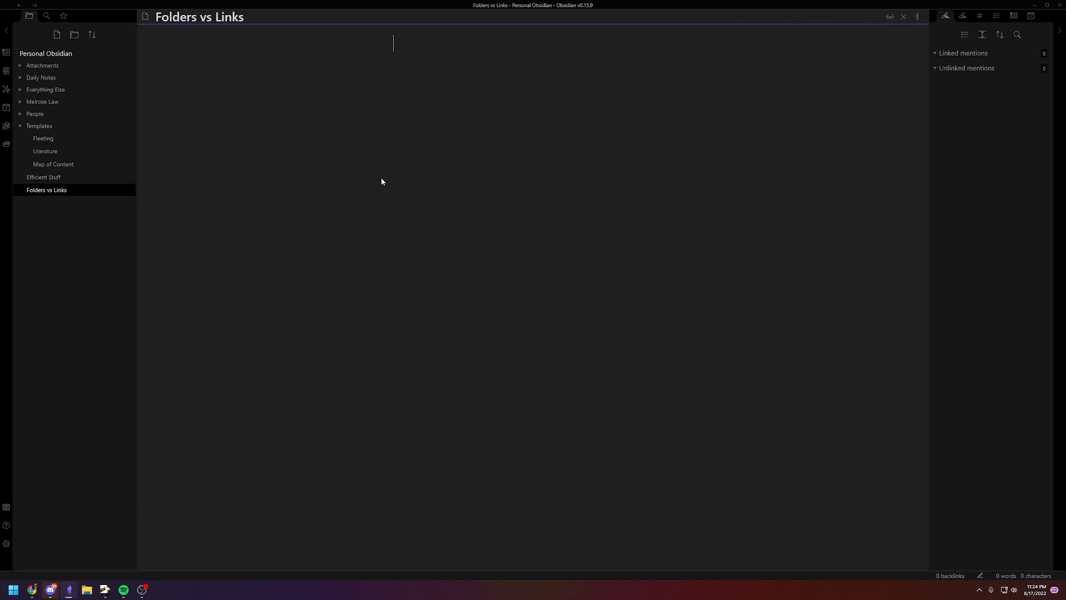
mouse_move(468, 119)
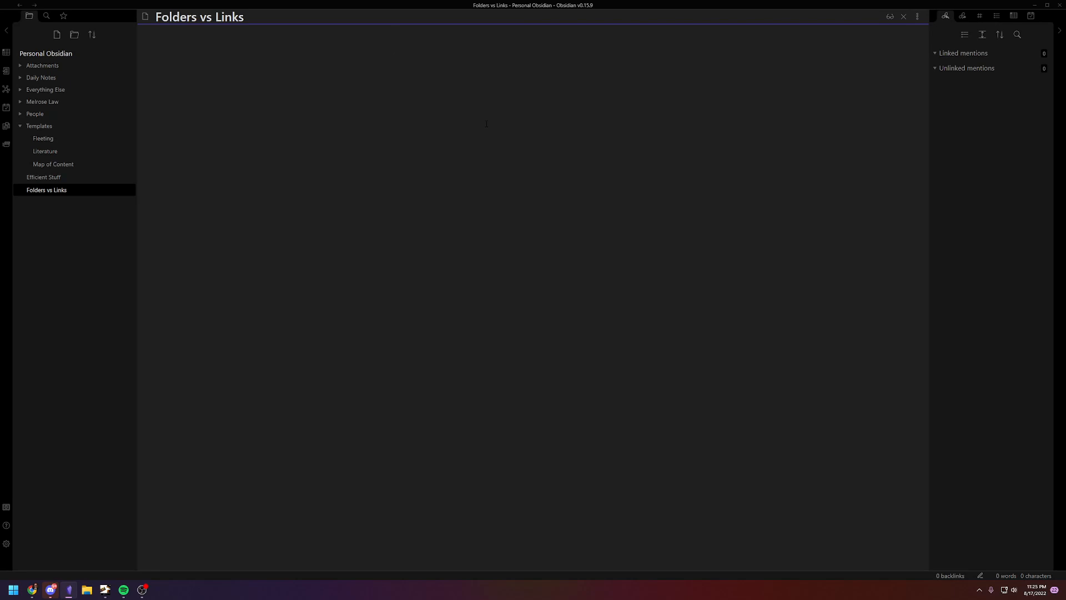
left_click(393, 44)
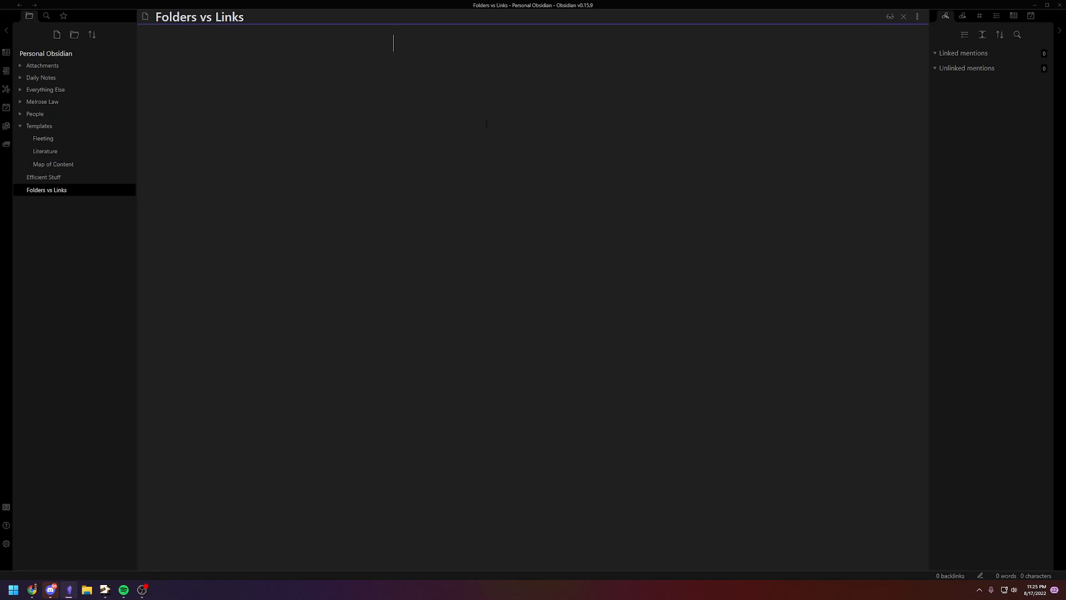
mouse_move(496, 123)
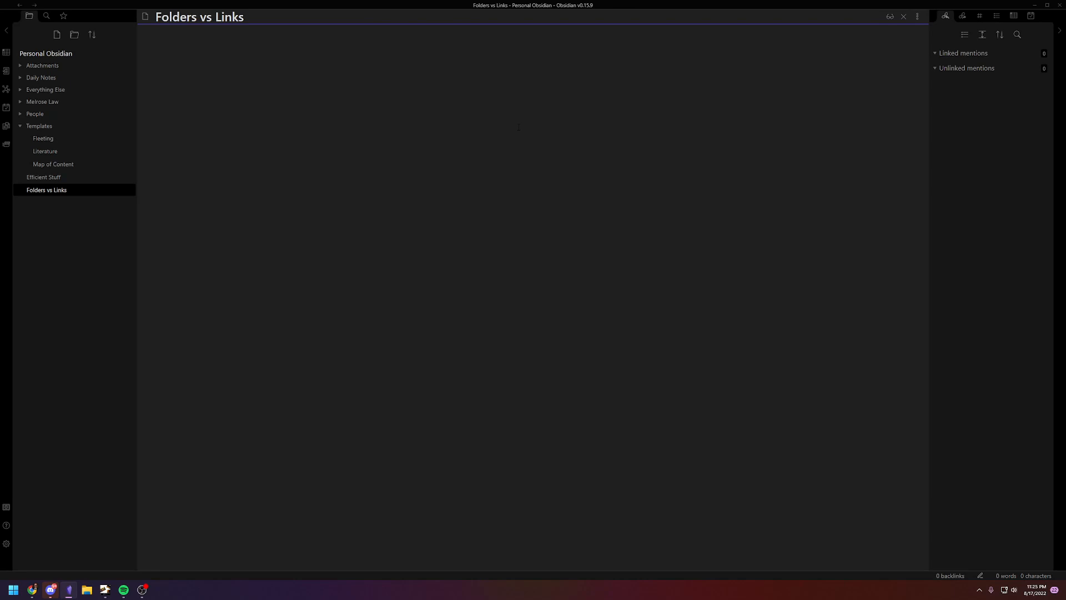
left_click(393, 43)
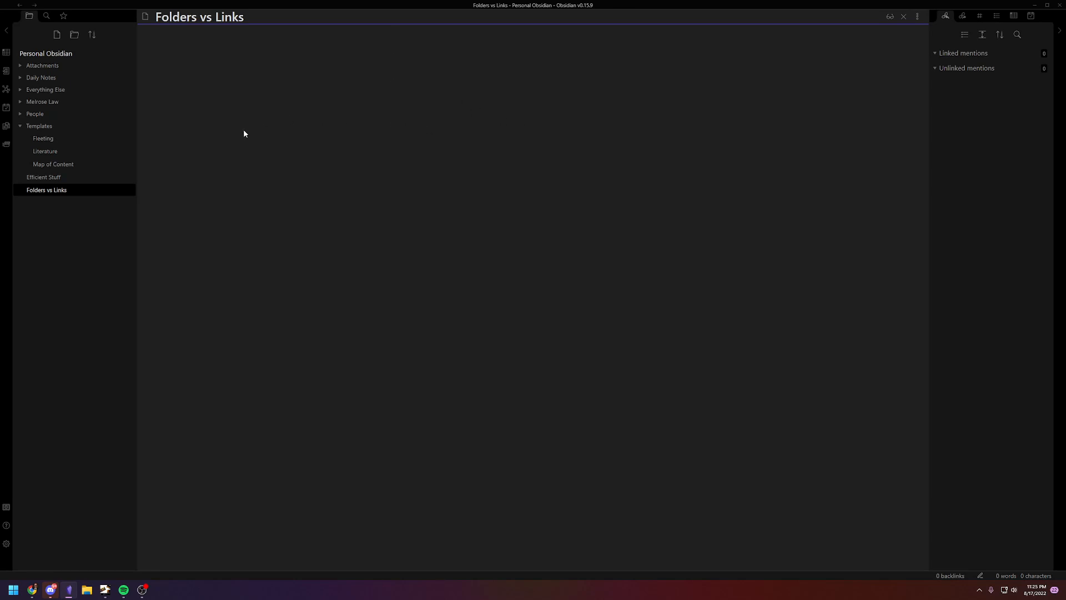
left_click(513, 134)
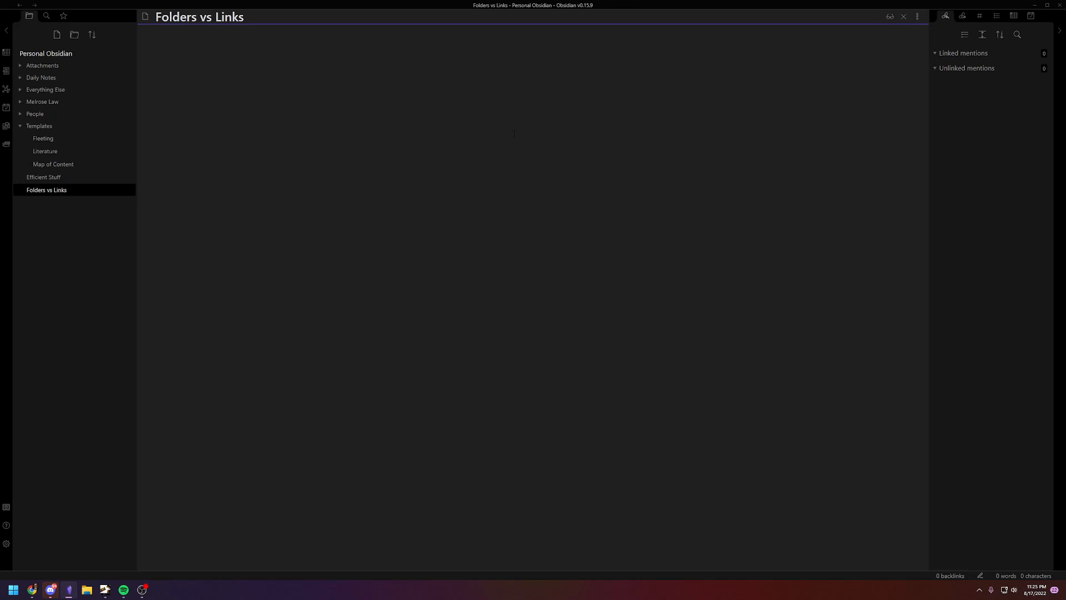
mouse_move(295, 348)
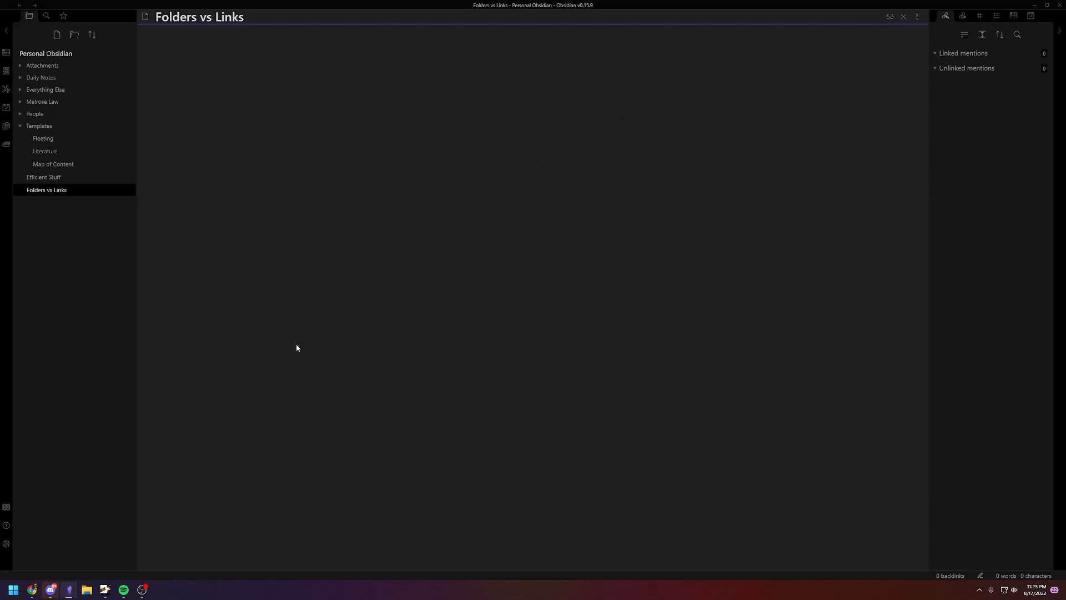